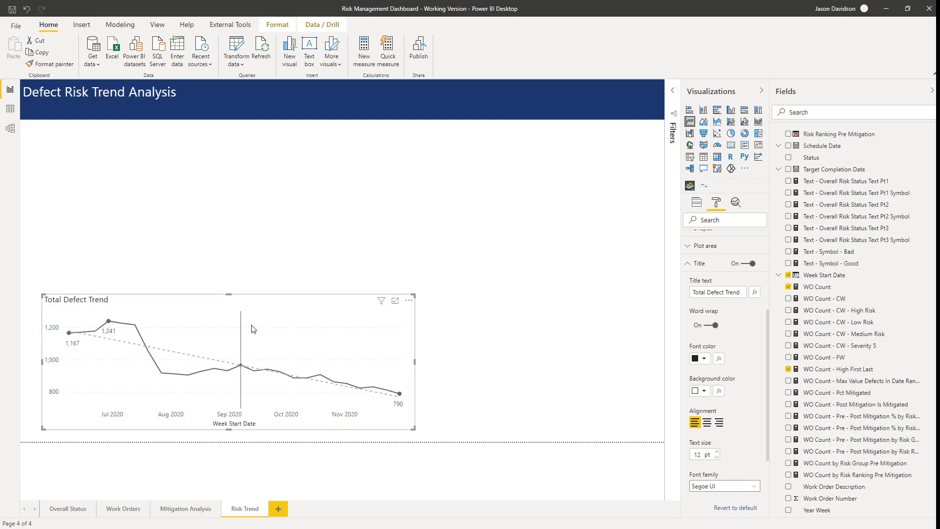
mouse_move(279, 334)
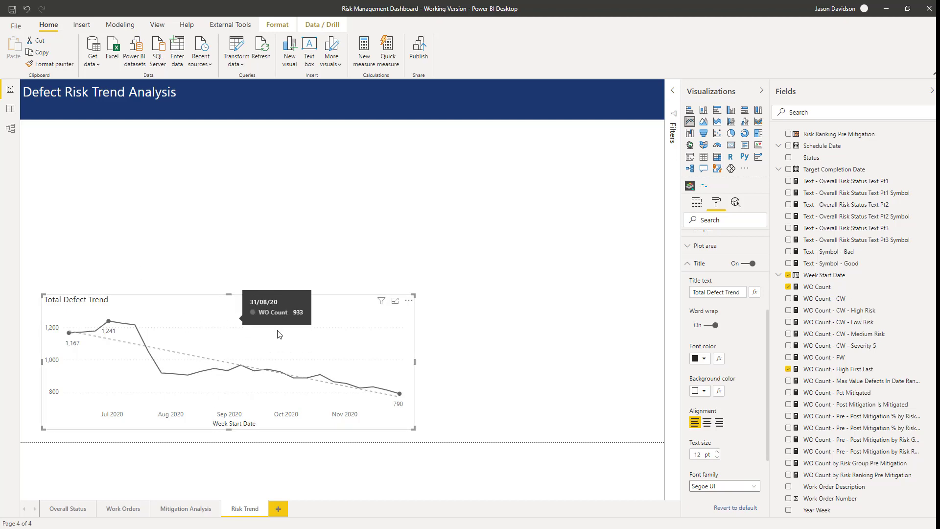
mouse_move(241, 333)
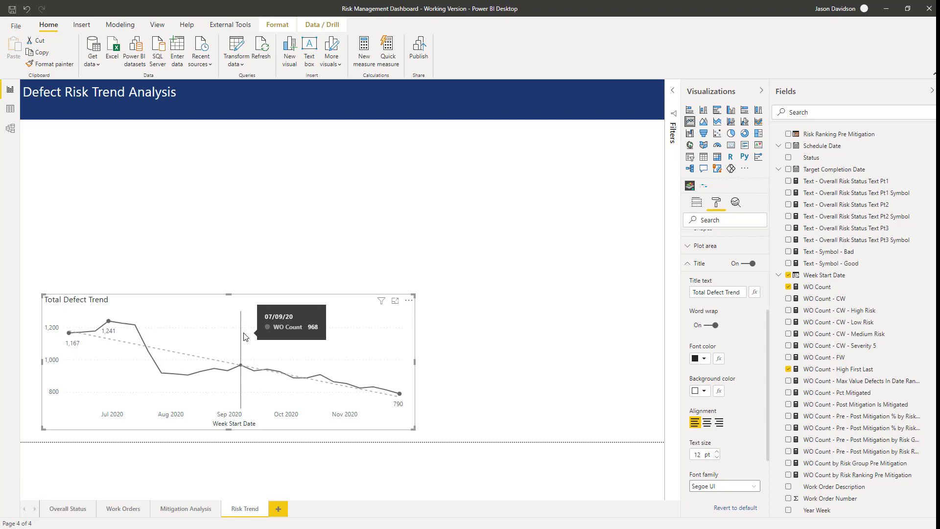
mouse_move(222, 278)
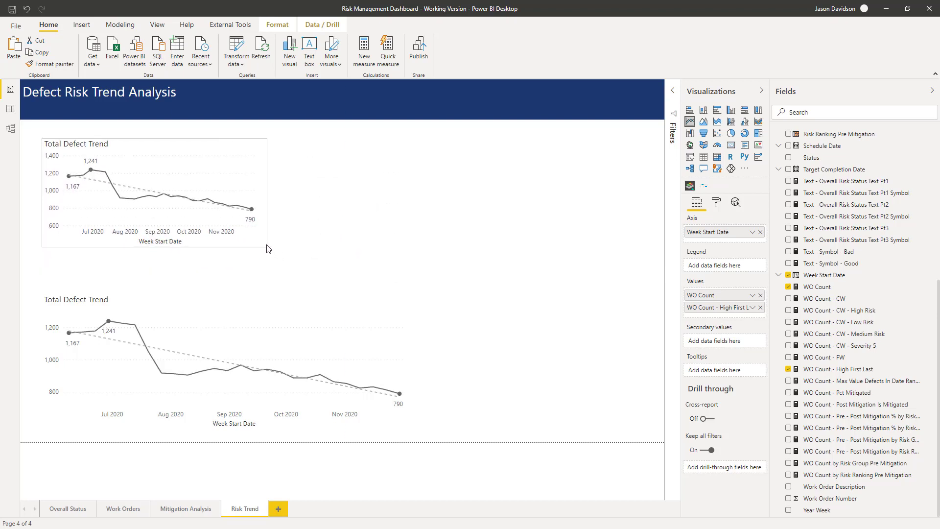
mouse_move(114, 200)
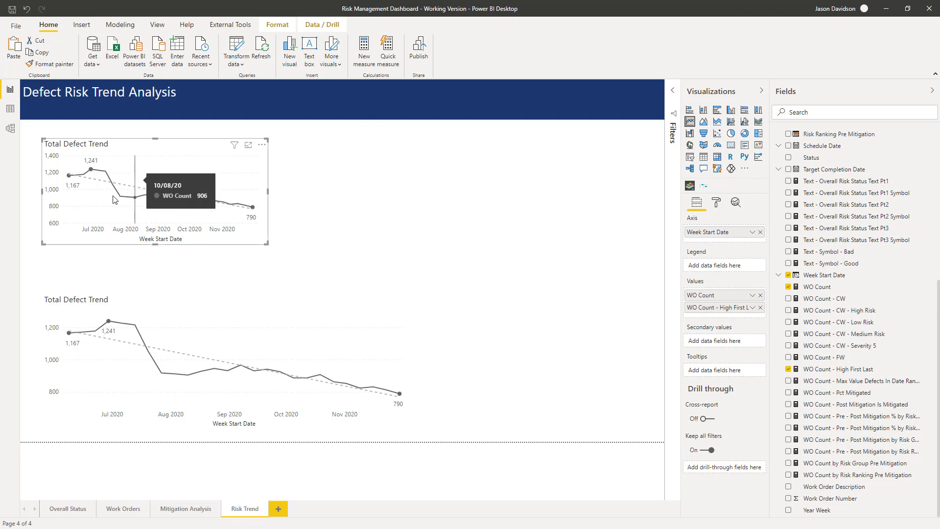
mouse_move(109, 209)
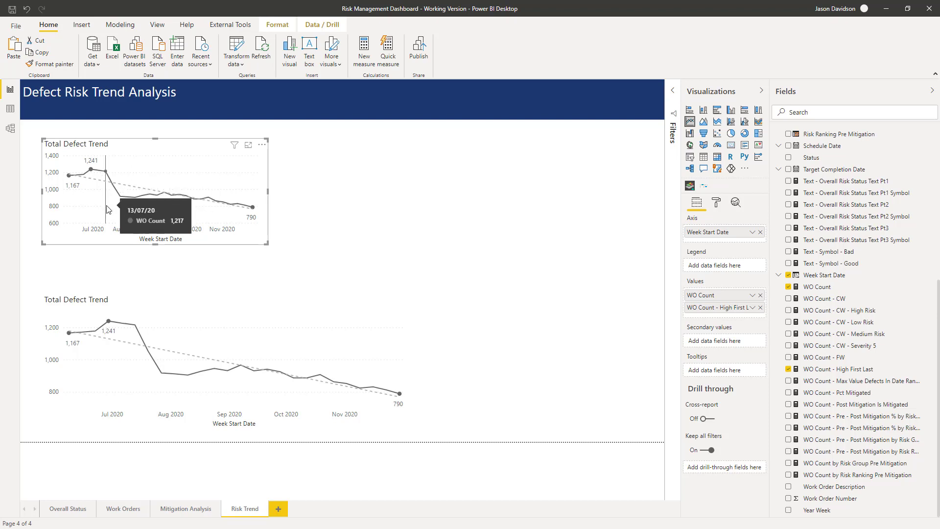
mouse_move(133, 172)
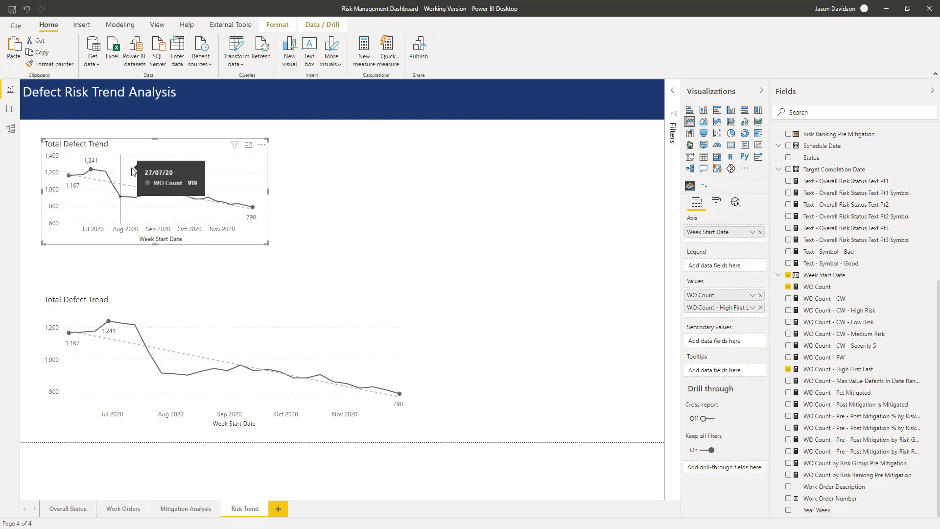
mouse_move(719, 204)
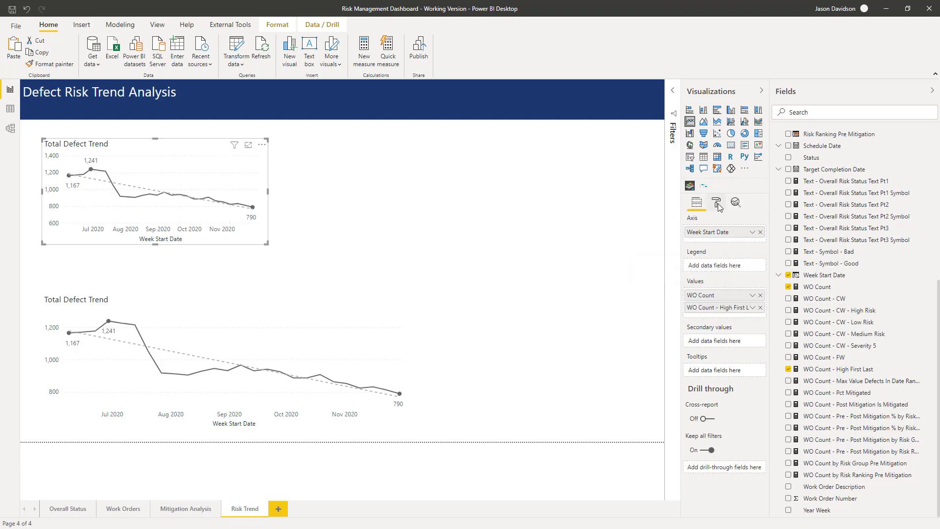
Delete the small chart copy and select the original Total Defect Trend chart to copy
click(262, 145)
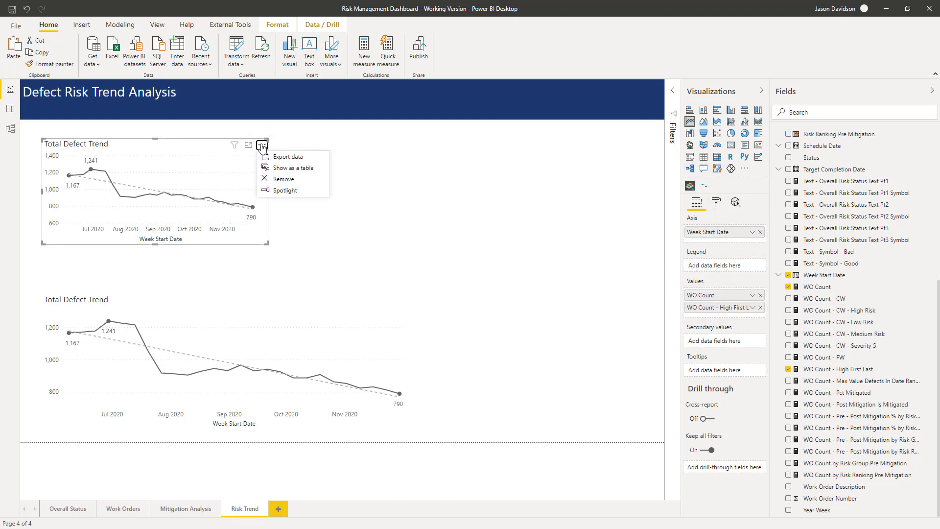
click(283, 179)
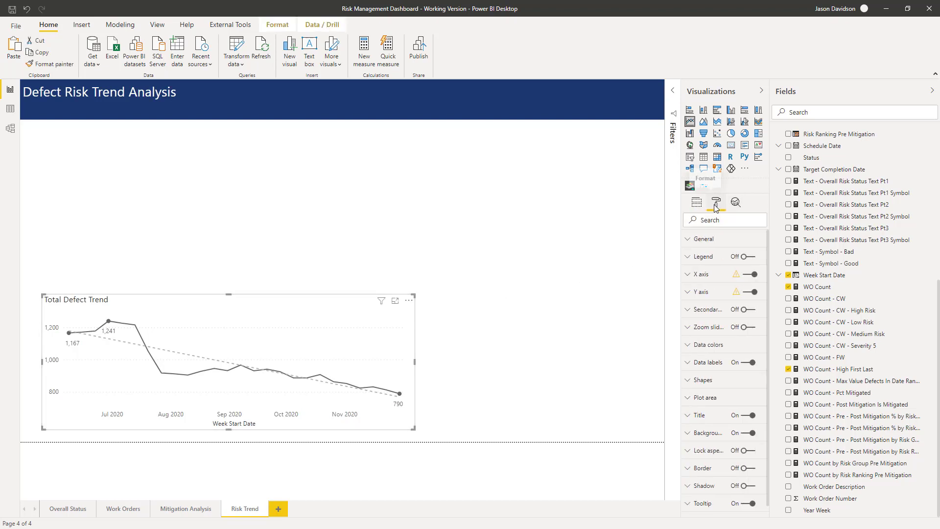
click(702, 379)
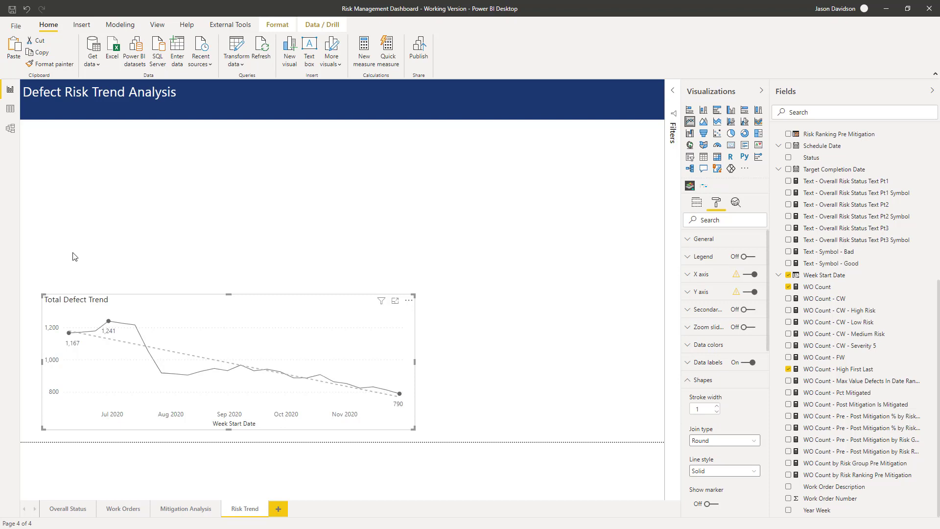
mouse_move(186, 308)
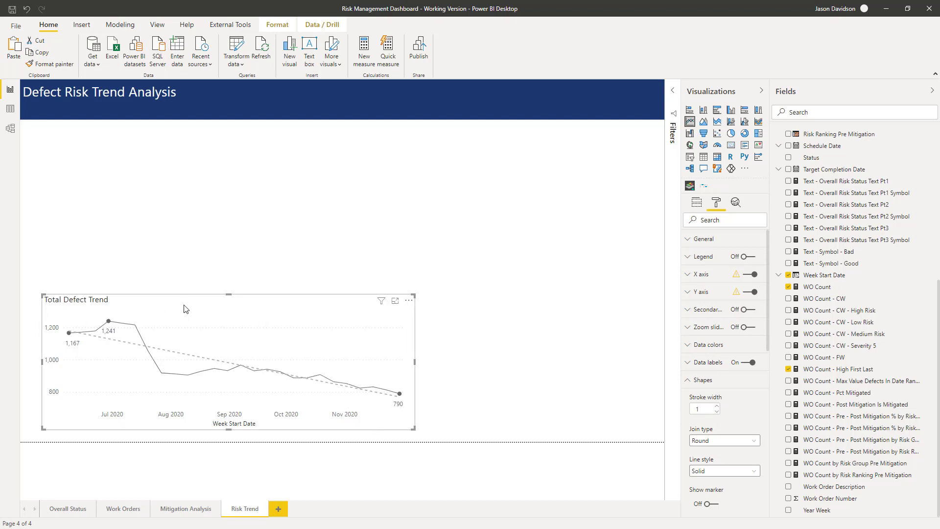
mouse_move(251, 314)
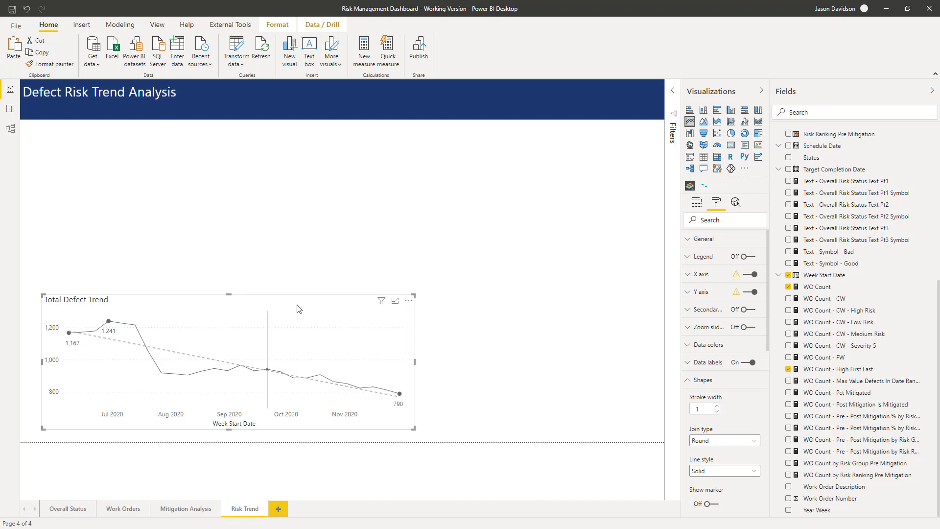
click(697, 203)
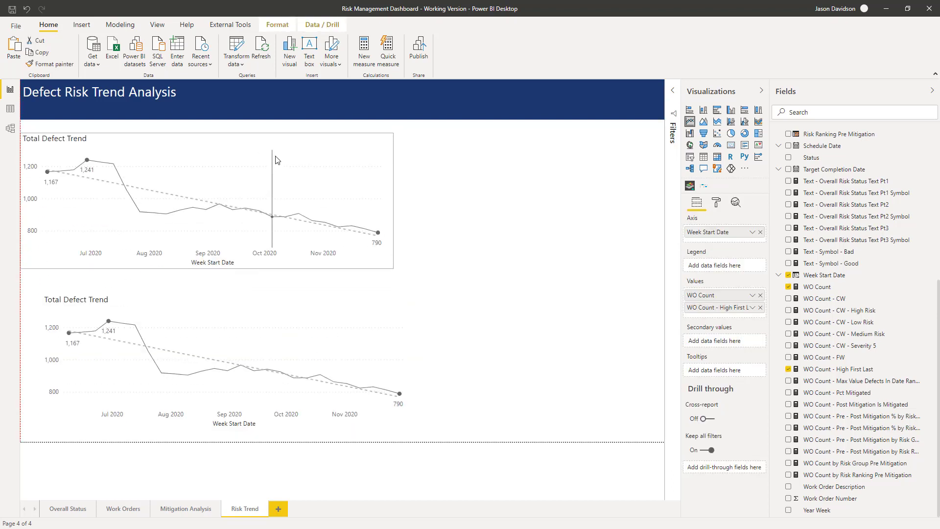
Select the pasted Total Defect Trend chart copy for resizing
click(240, 201)
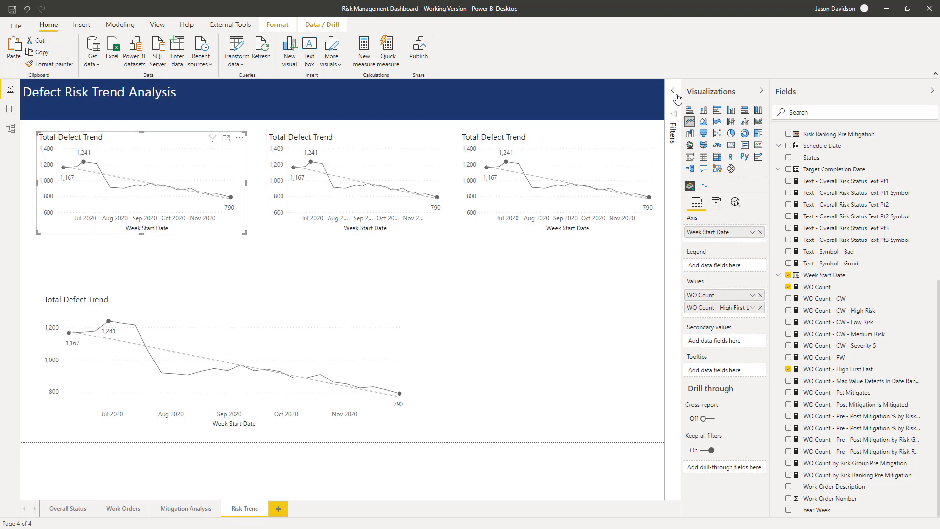
Filter the first top chart to 1. High by Risk Group Post Mitigation
click(672, 94)
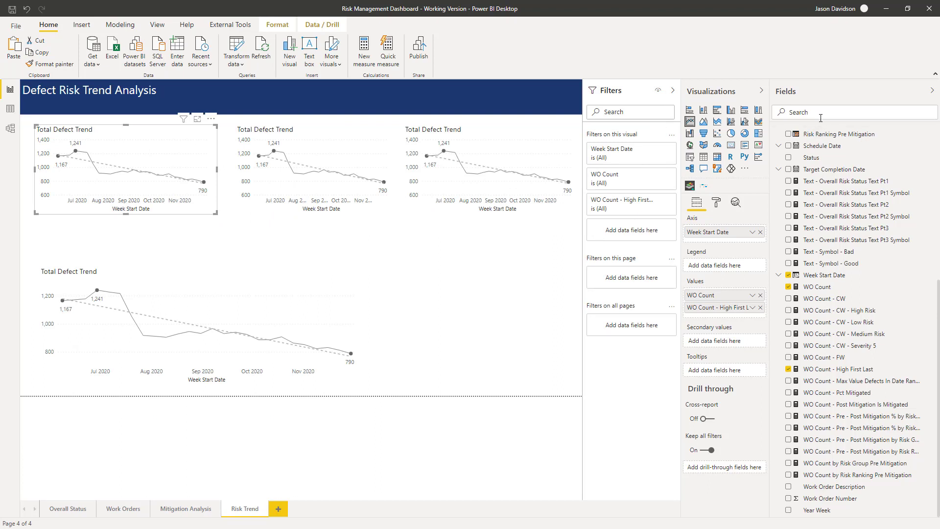
mouse_move(825, 174)
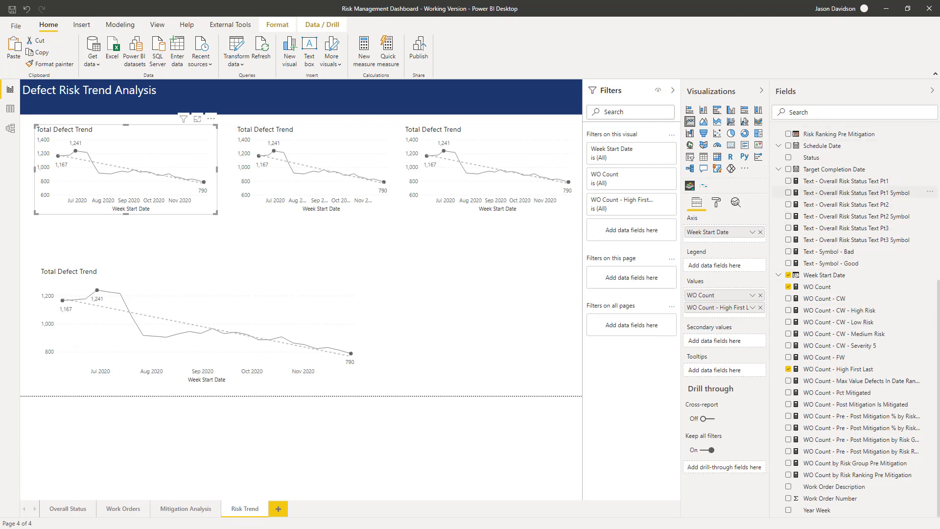
mouse_move(659, 91)
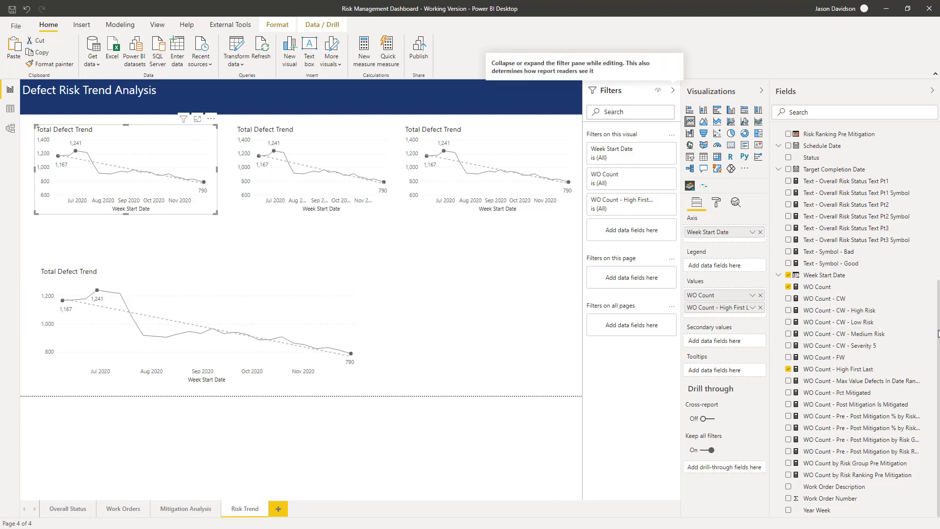
scroll(up, 3)
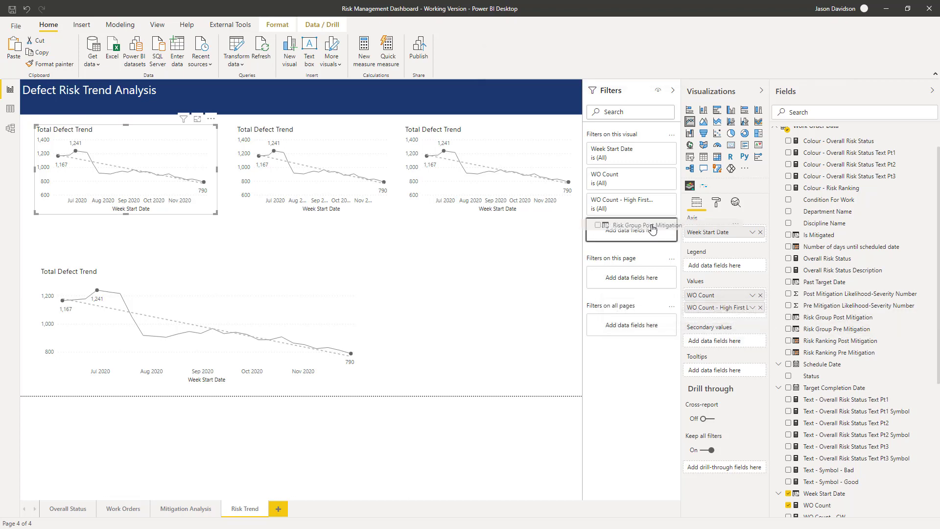
click(624, 233)
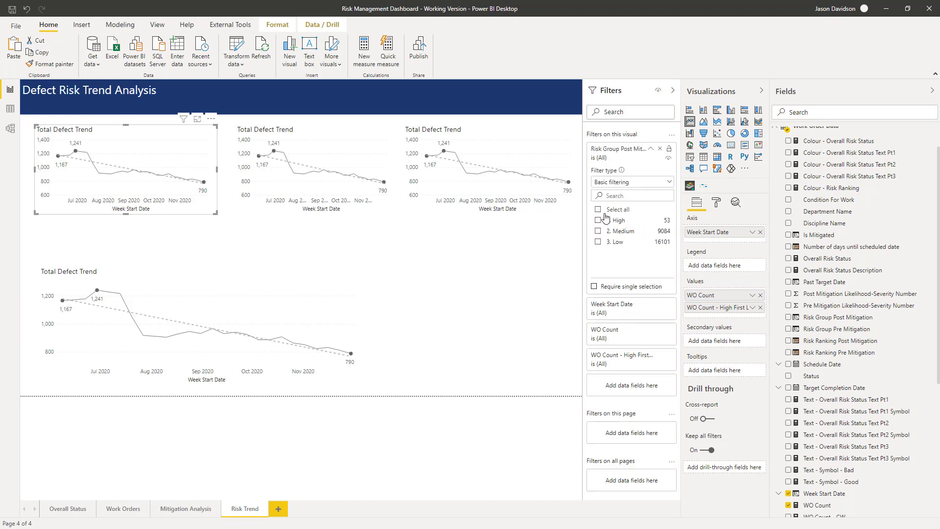
click(597, 220)
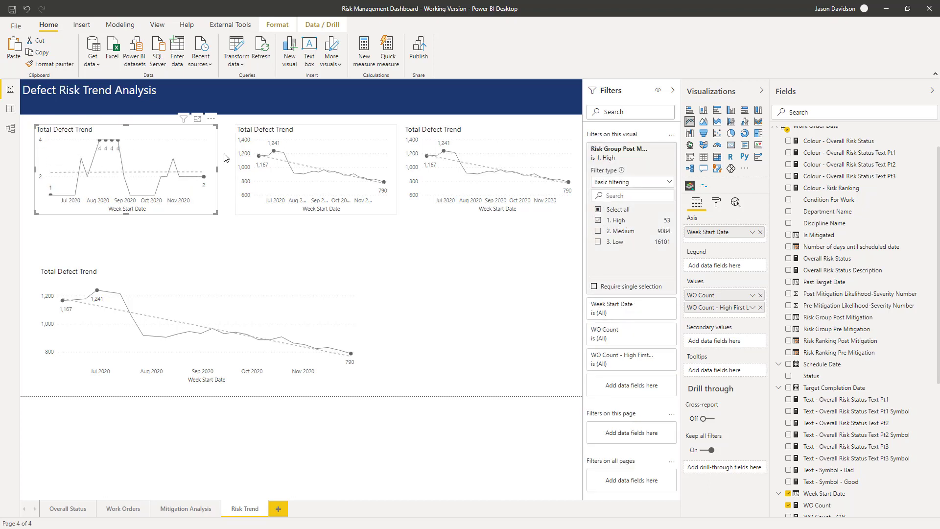
mouse_move(91, 197)
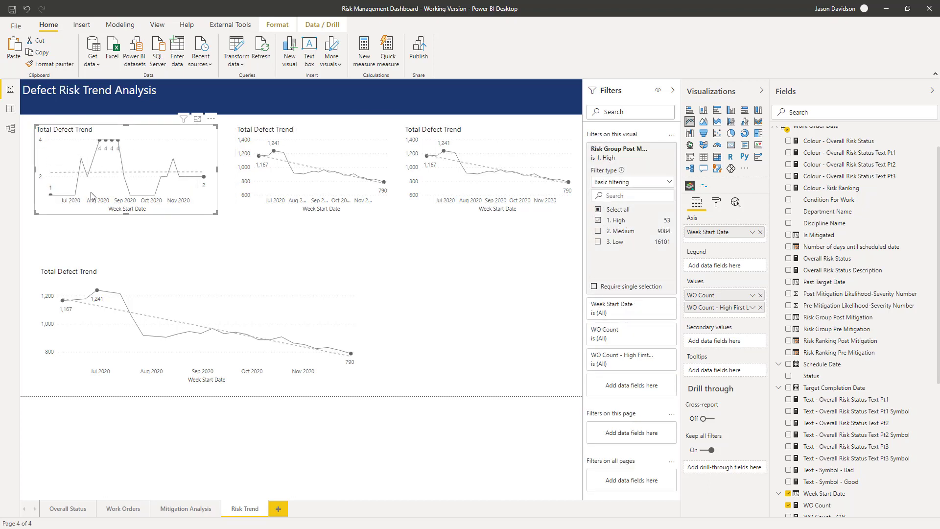
Filter the second and third charts to 2. Medium and 3. Low
click(315, 168)
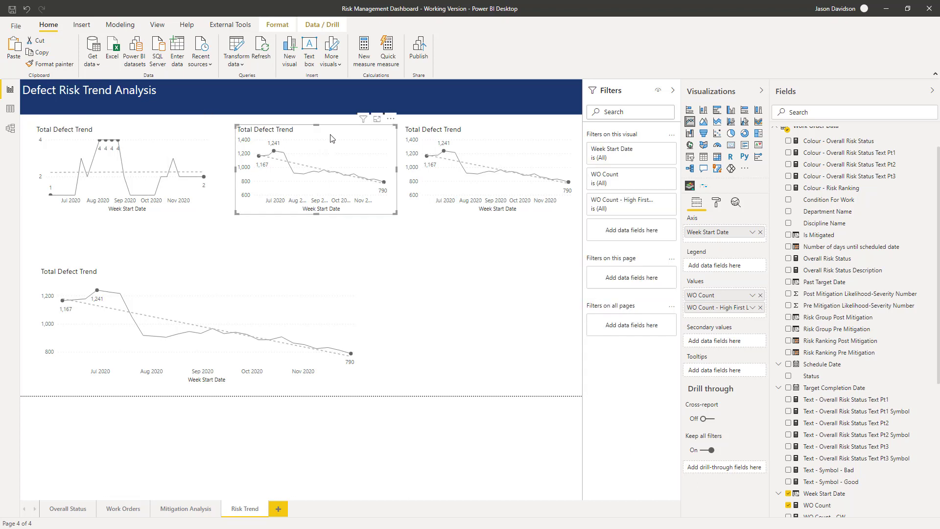
mouse_move(850, 345)
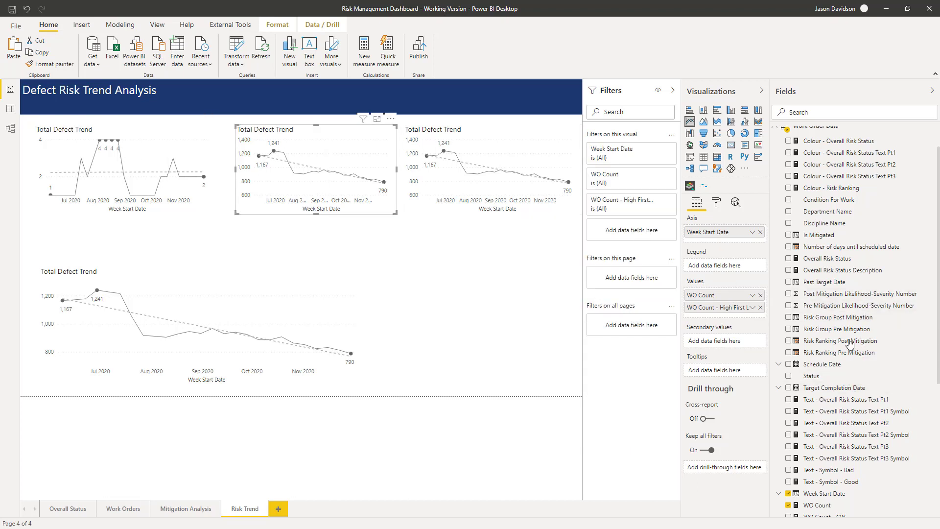
mouse_move(839, 320)
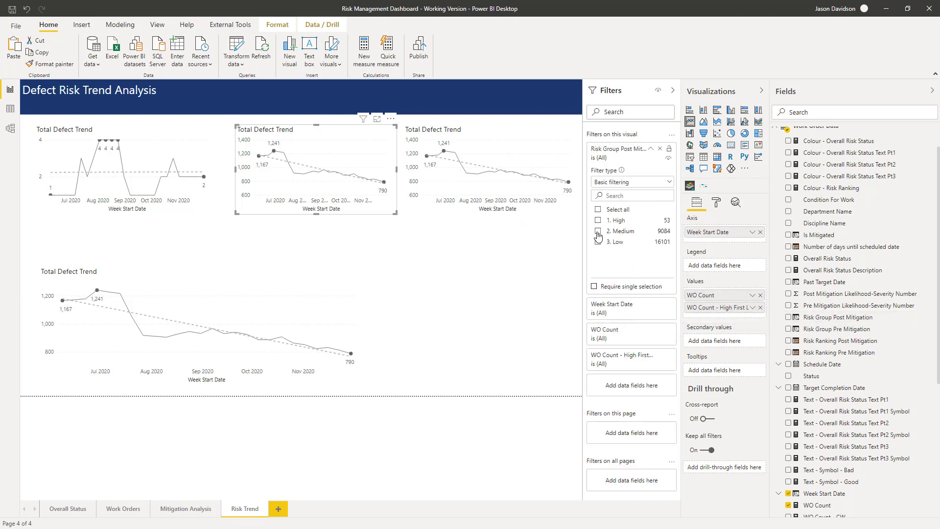
click(598, 232)
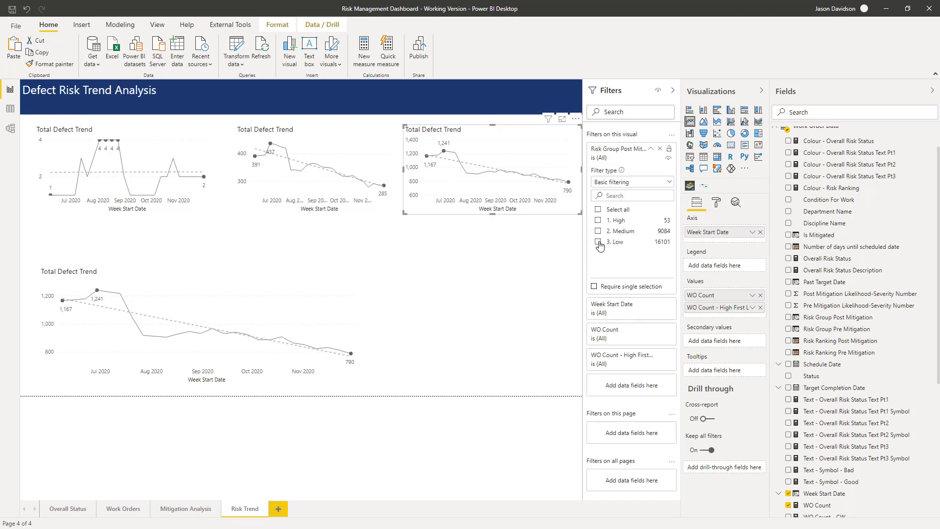
click(597, 243)
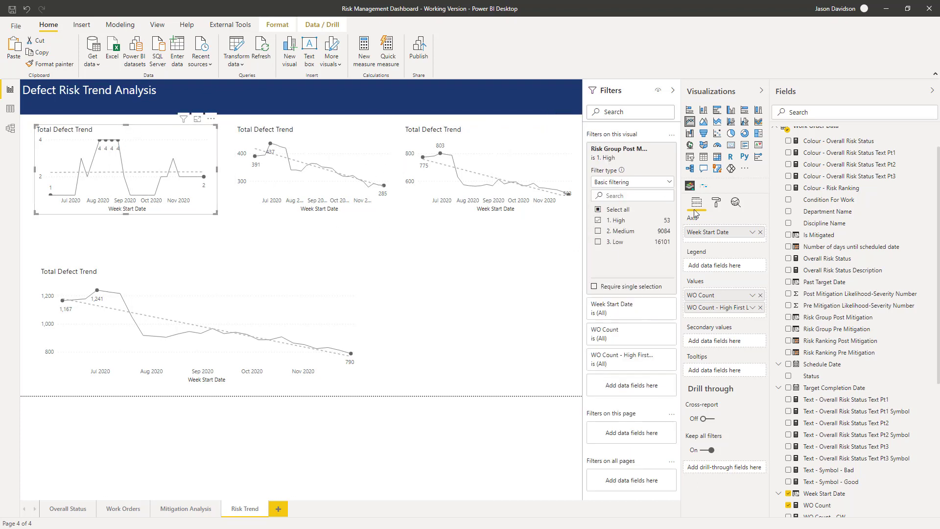
click(717, 202)
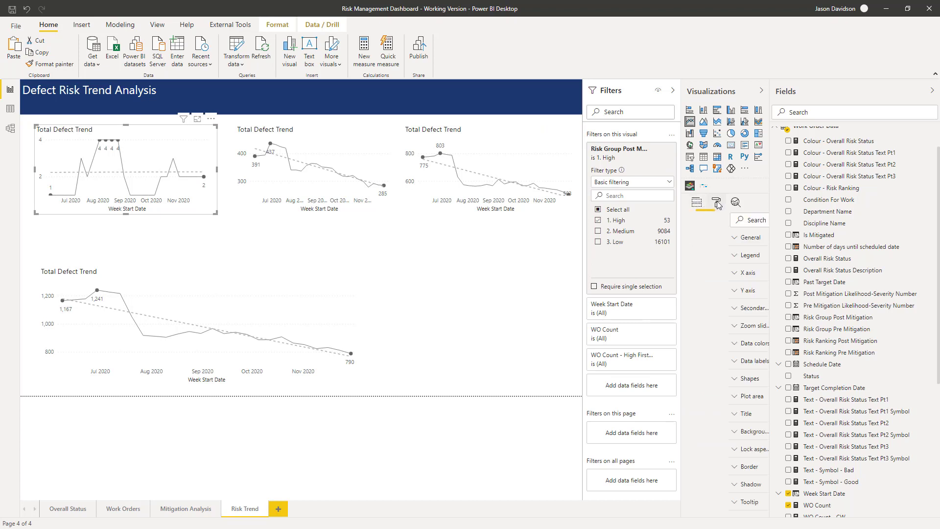
click(716, 202)
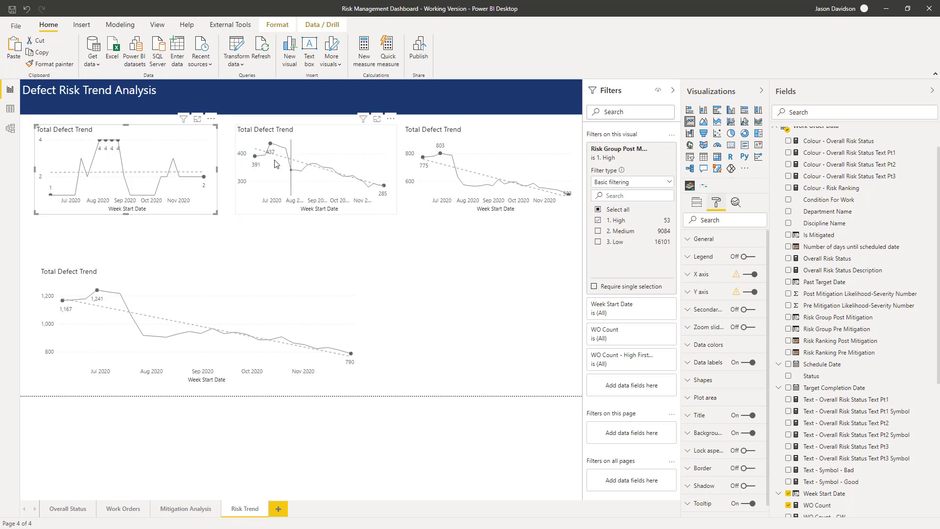
mouse_move(276, 162)
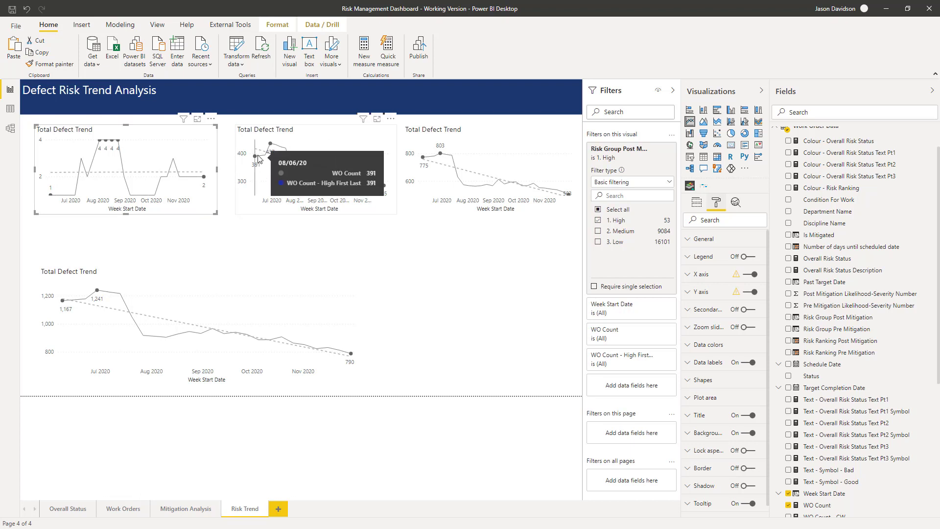
mouse_move(383, 179)
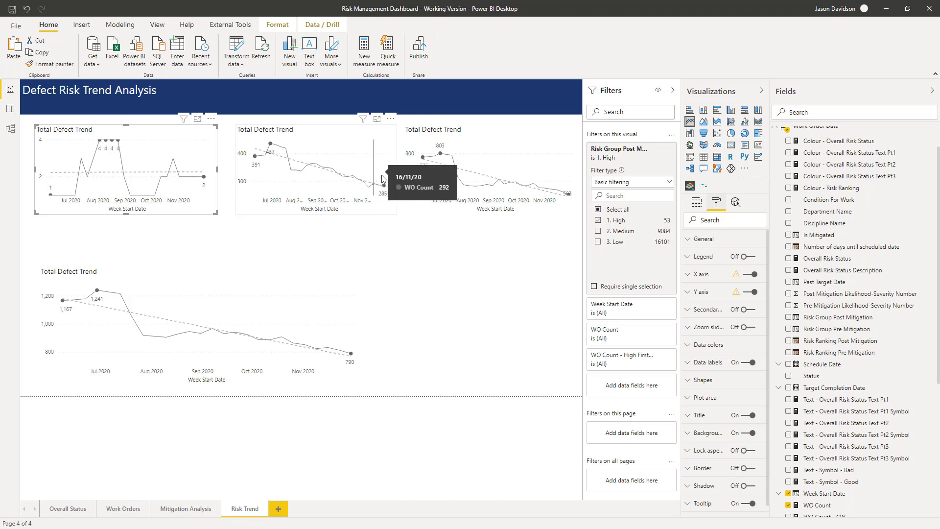
mouse_move(251, 190)
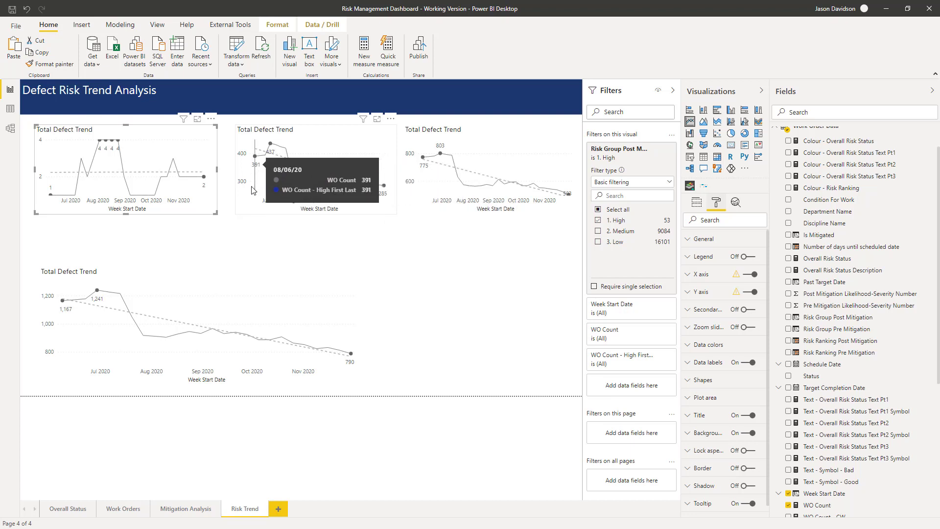
mouse_move(172, 219)
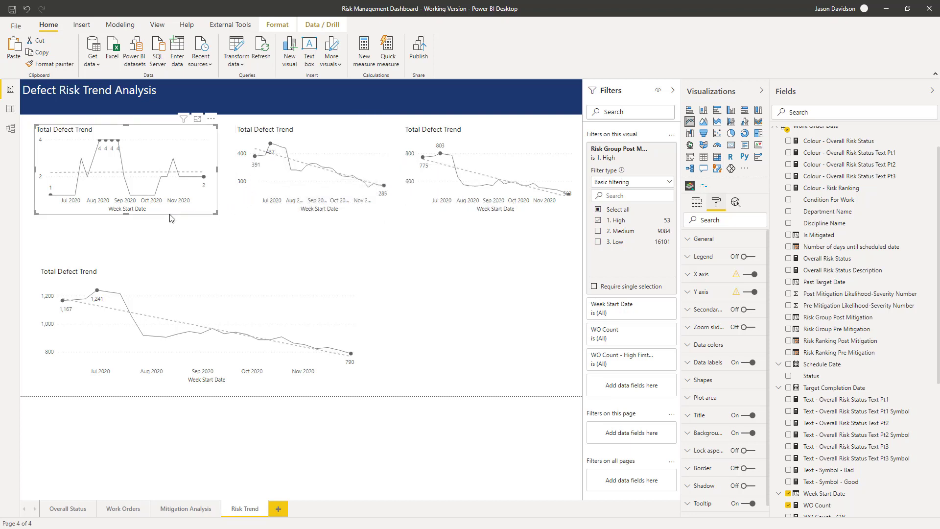
mouse_move(48, 198)
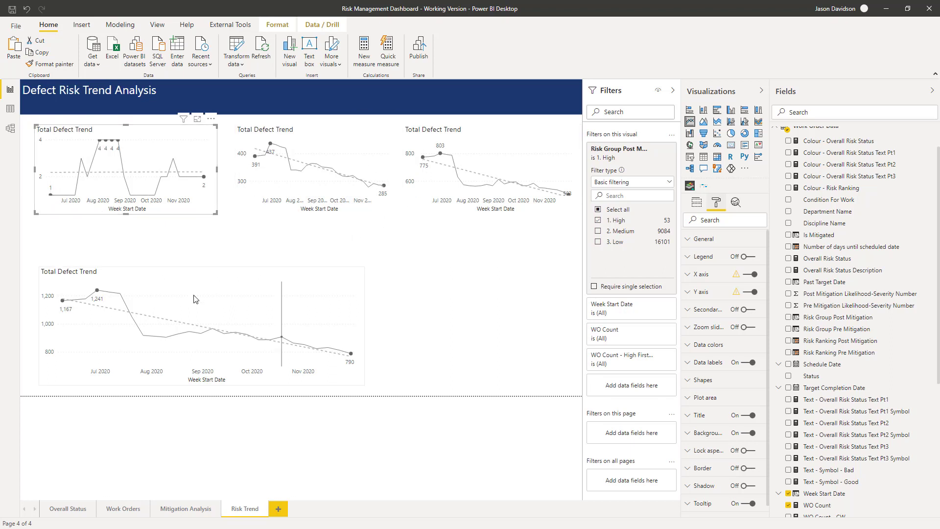
mouse_move(88, 201)
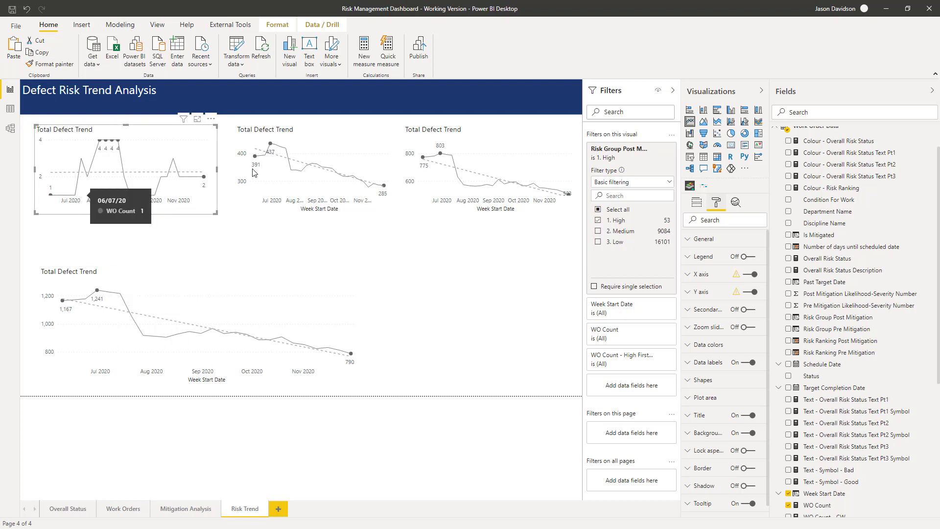
mouse_move(450, 154)
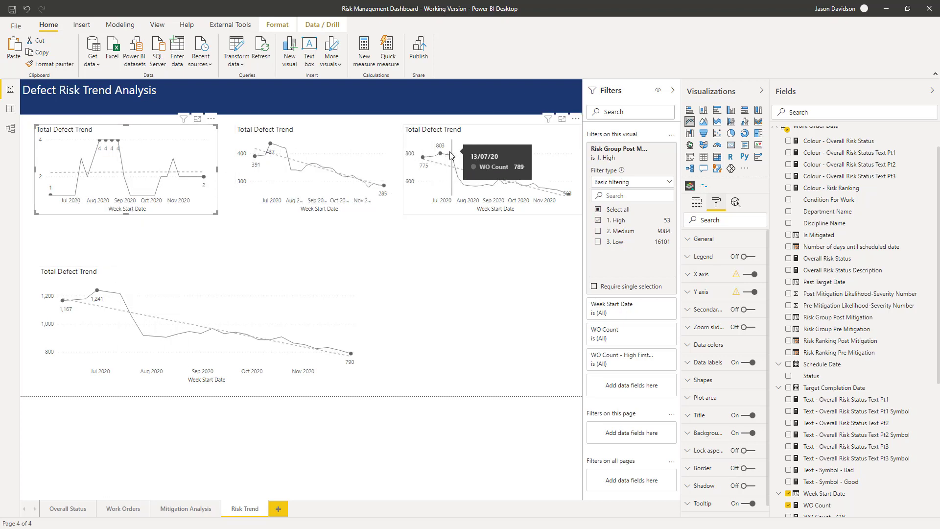
mouse_move(127, 156)
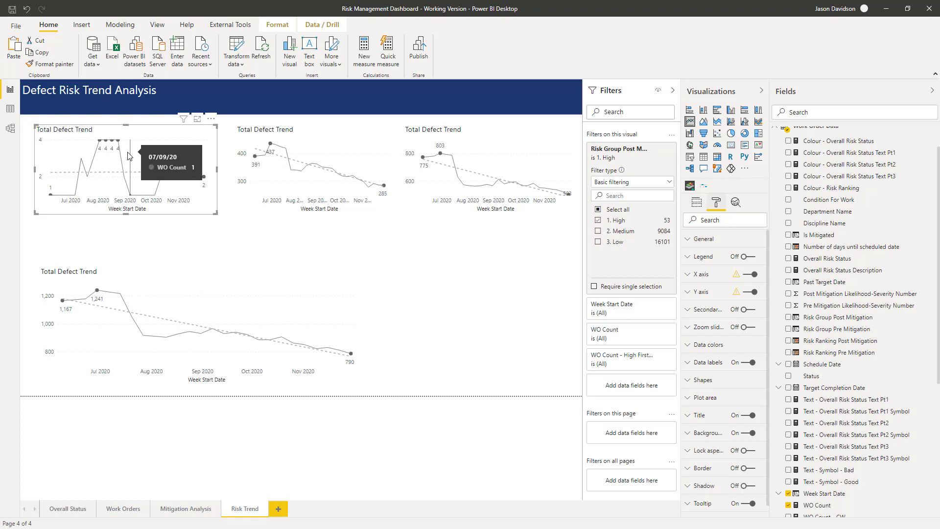
mouse_move(701, 299)
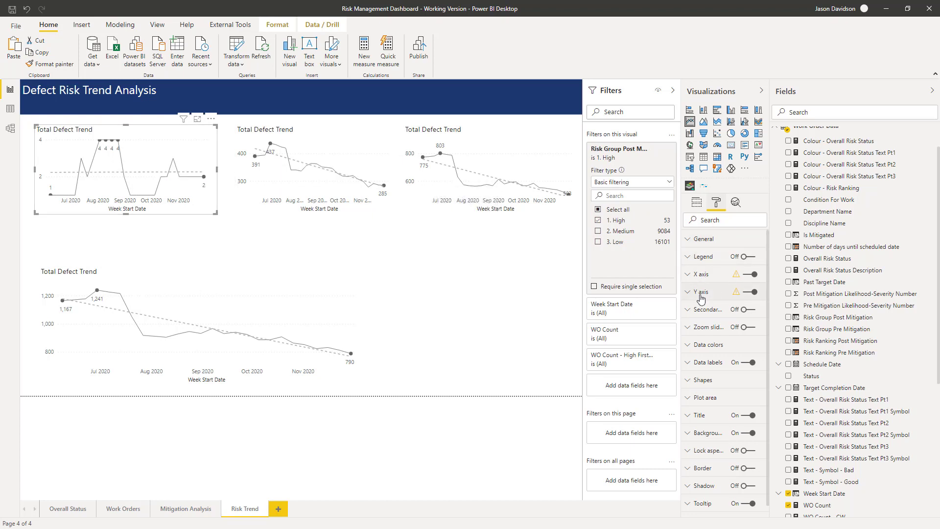
Set the Y axis Start to 0 on the trend charts
click(699, 292)
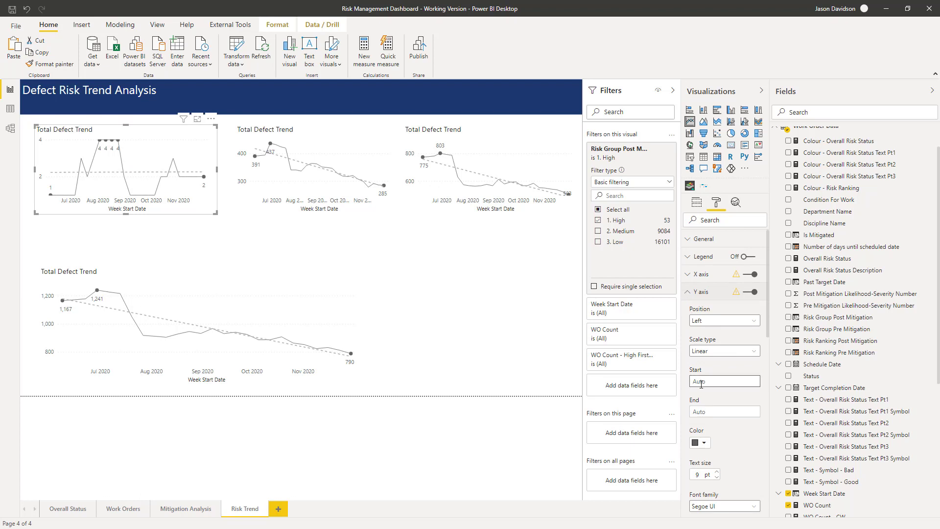
mouse_move(807, 388)
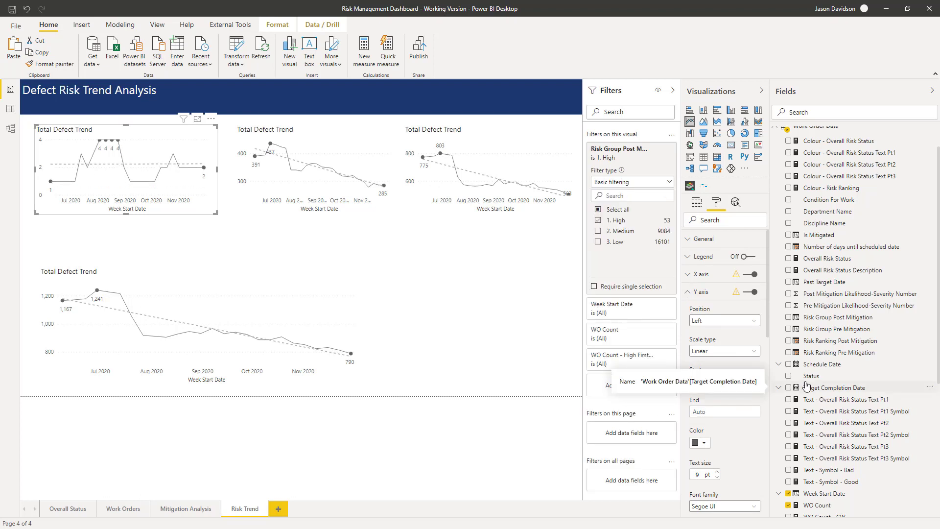
mouse_move(129, 182)
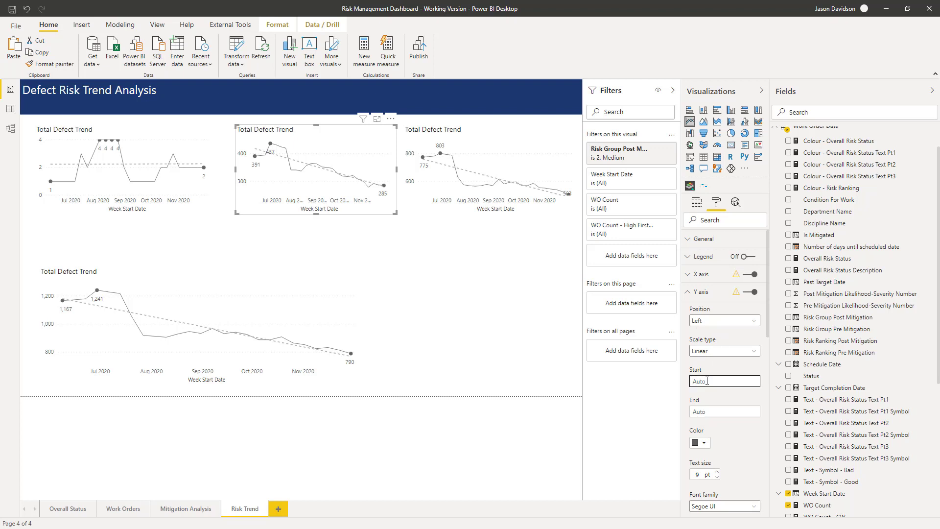
text(0)
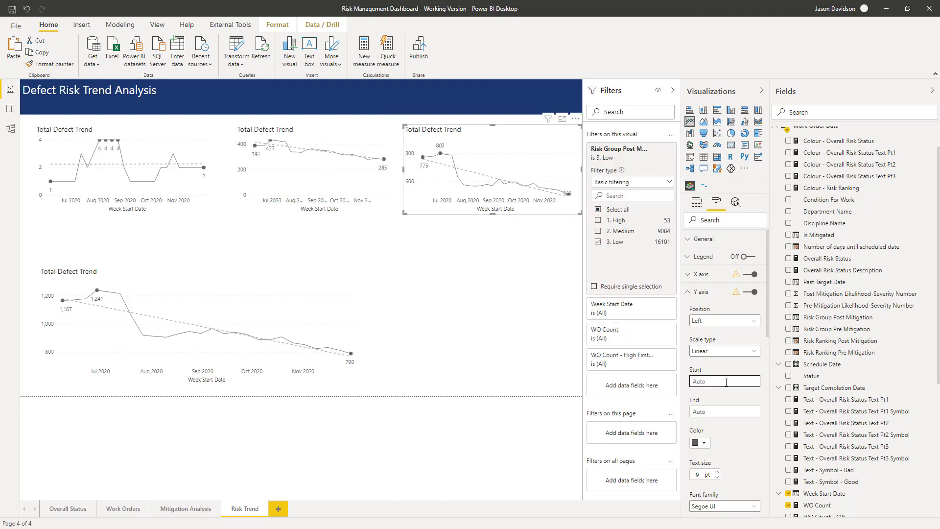
text(0)
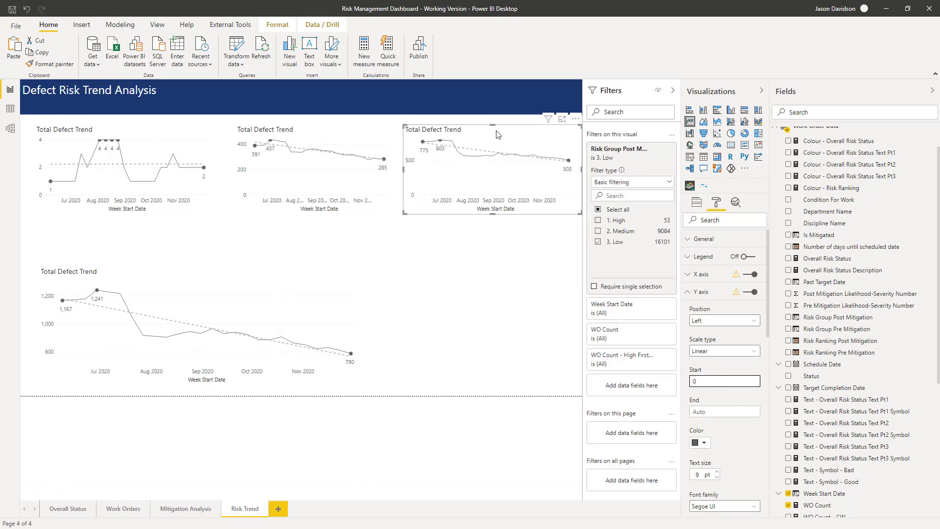
mouse_move(439, 169)
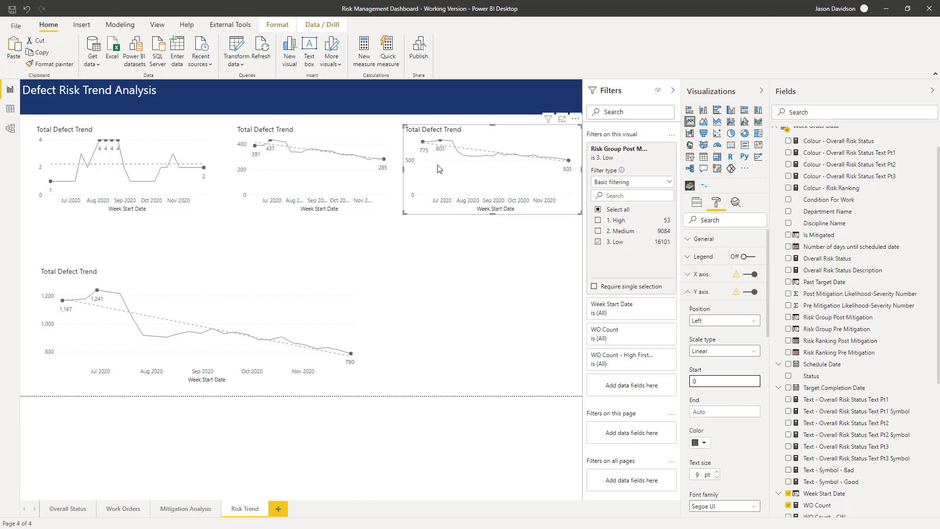
mouse_move(442, 147)
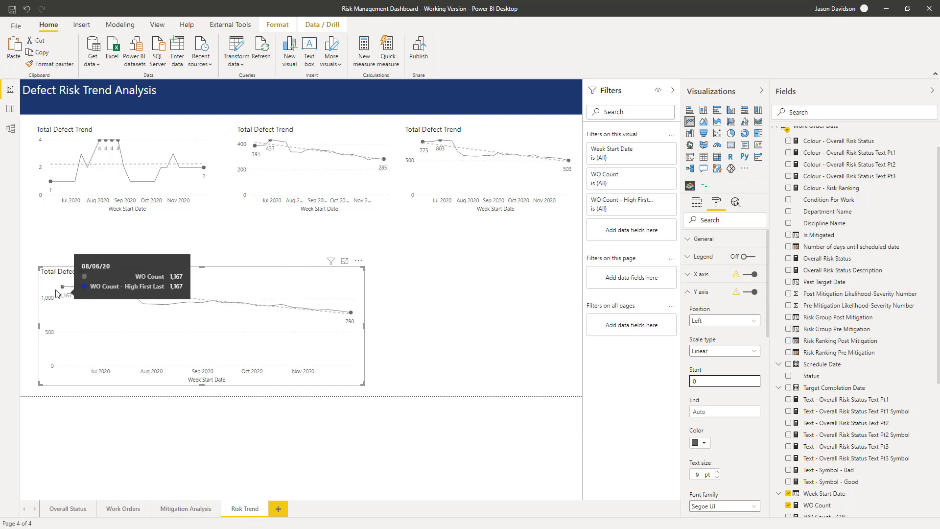
mouse_move(289, 312)
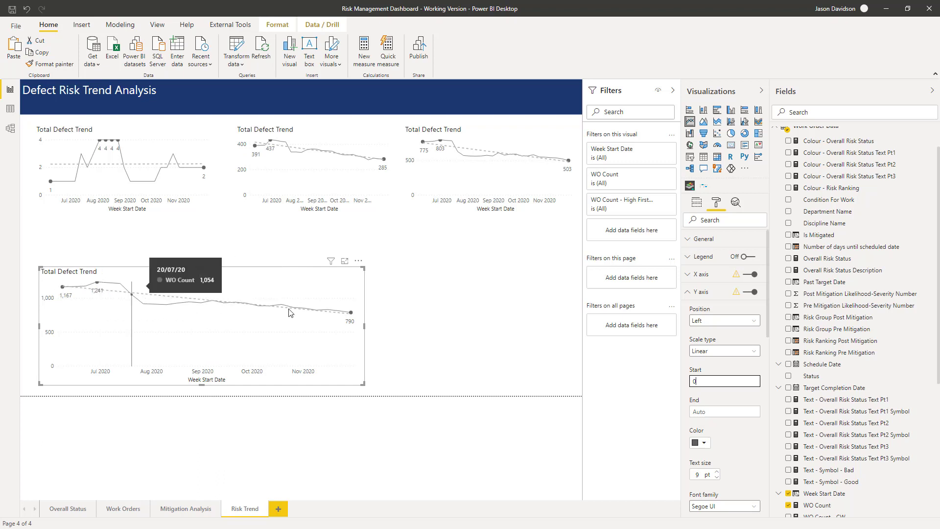
mouse_move(351, 313)
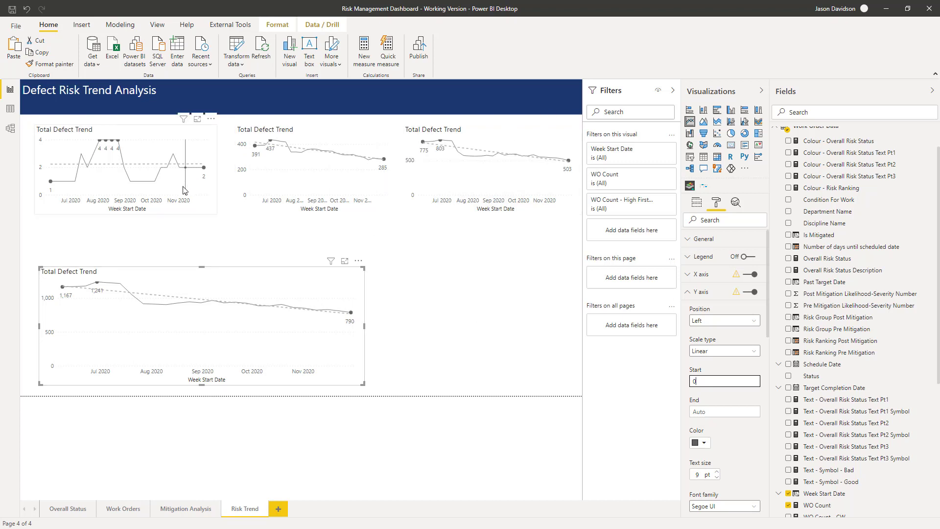
mouse_move(441, 295)
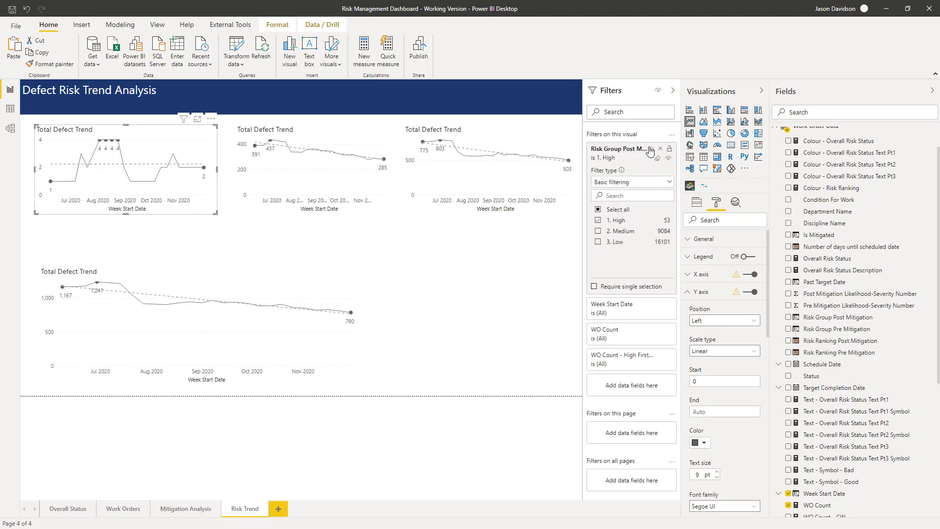
Hide the filters, title the first chart 'High risk', and select the second and third charts
click(671, 90)
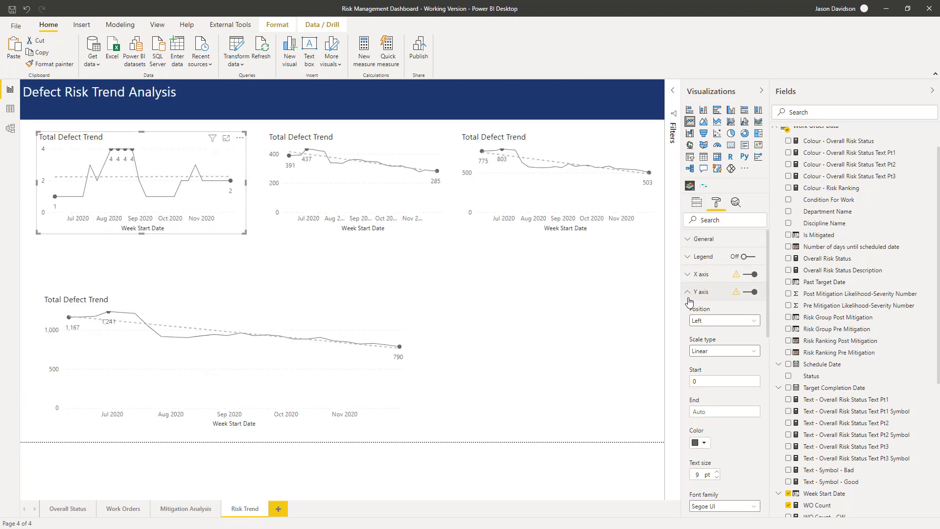
click(700, 292)
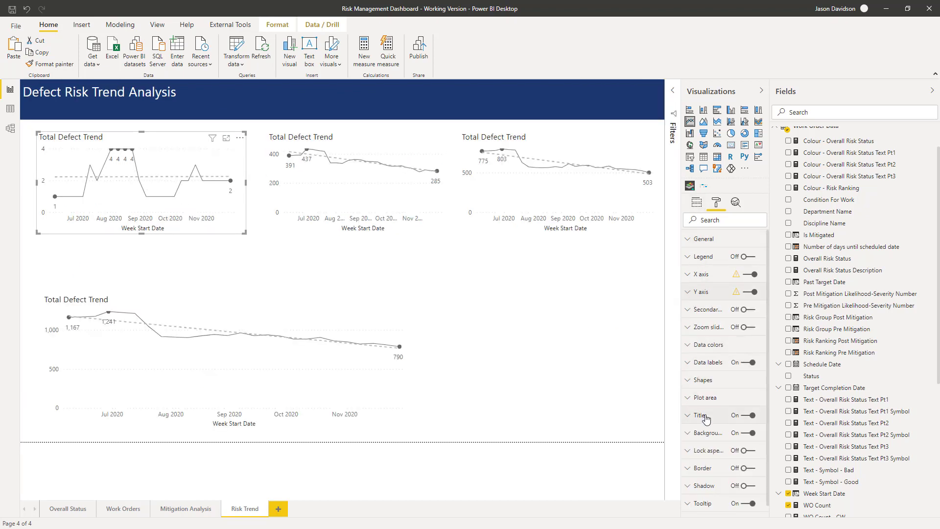
click(689, 415)
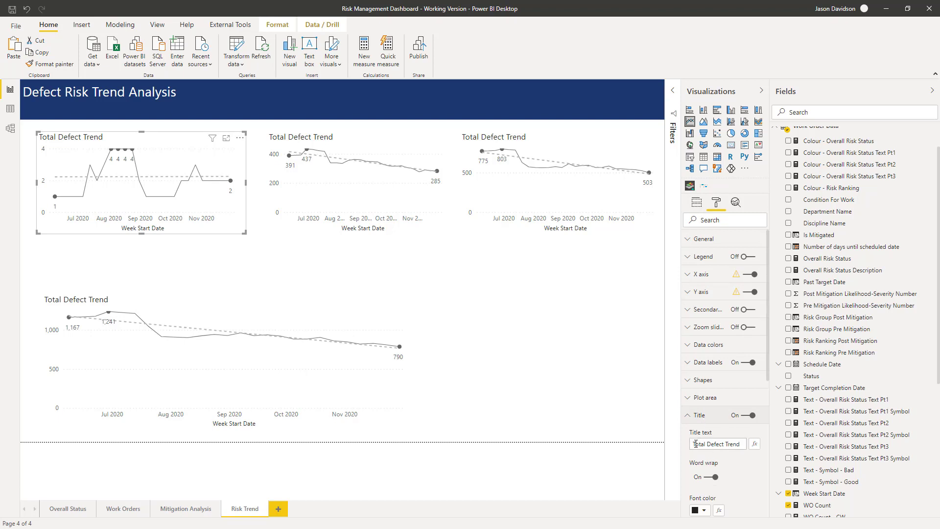
triple_click(717, 444)
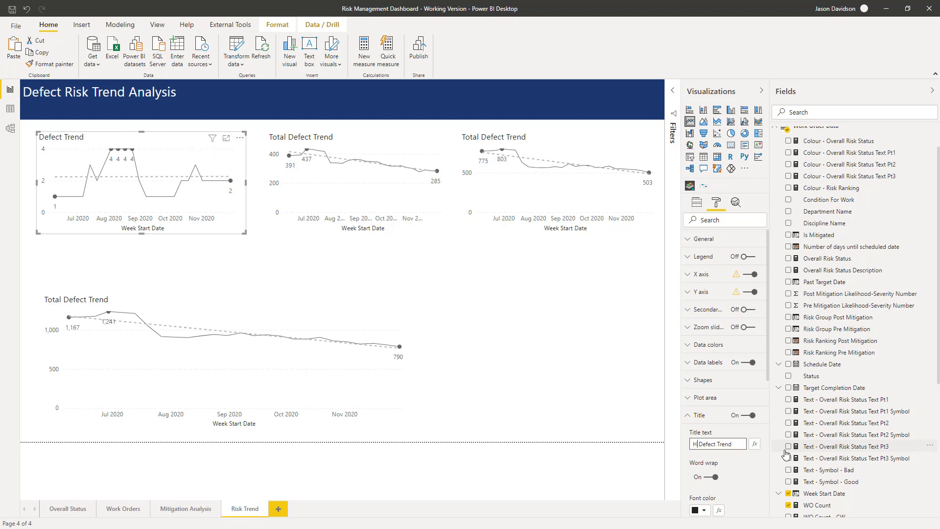
text(High risk)
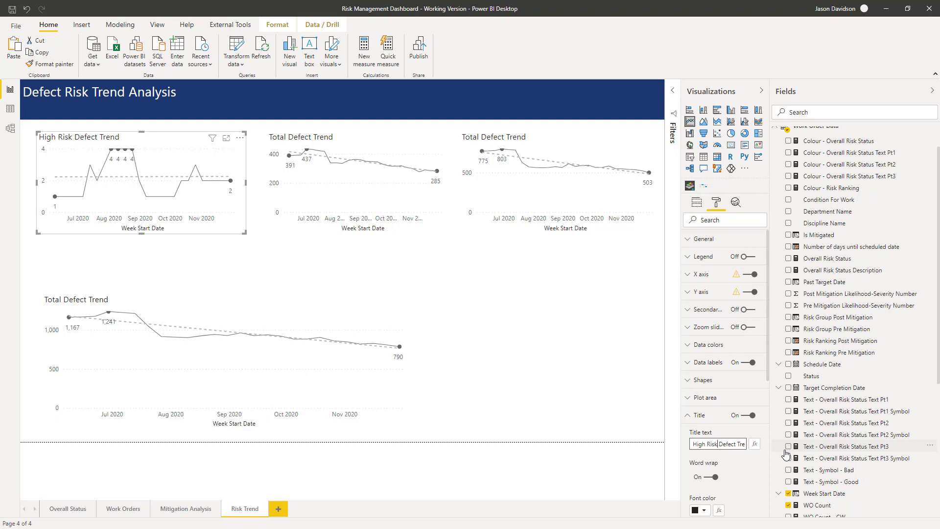
click(358, 180)
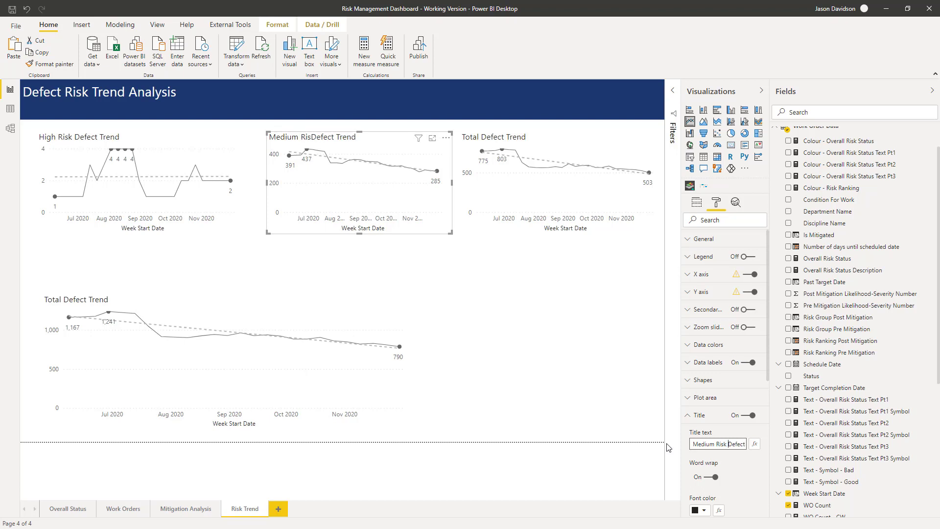
click(561, 180)
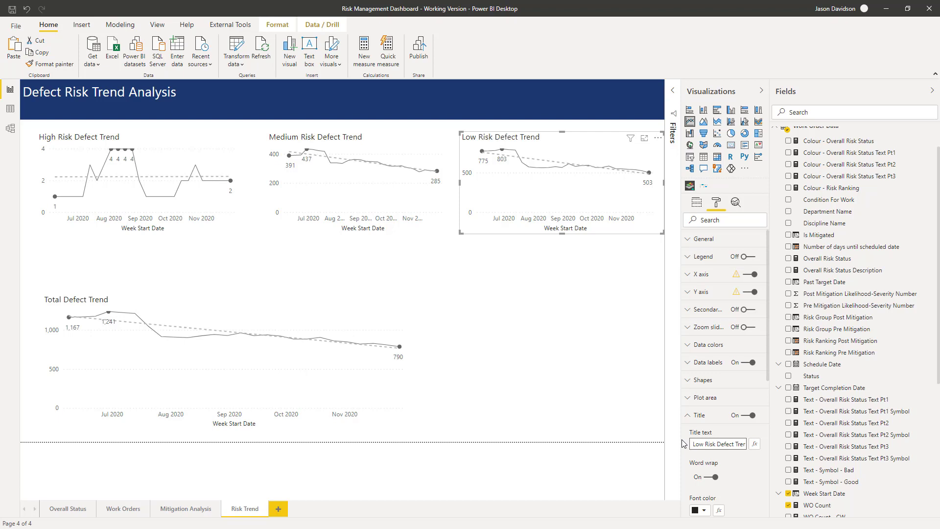
mouse_move(570, 232)
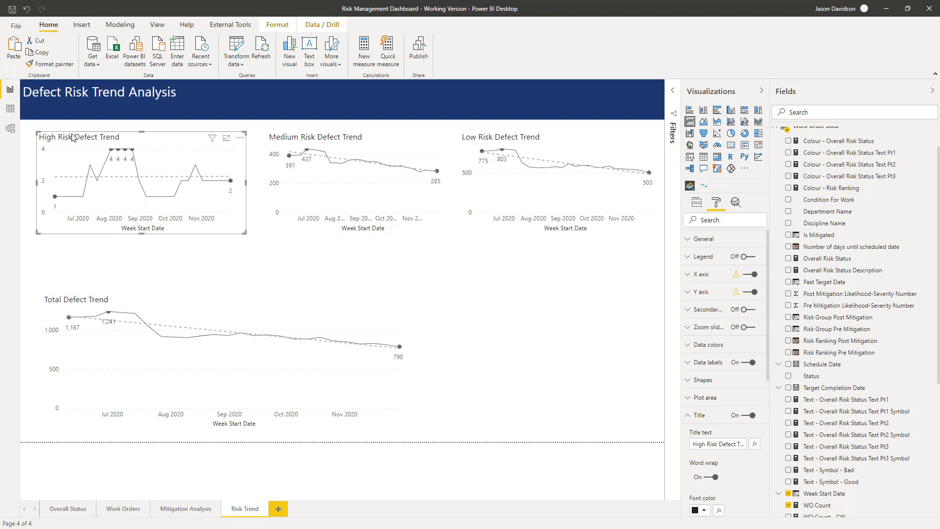
mouse_move(213, 259)
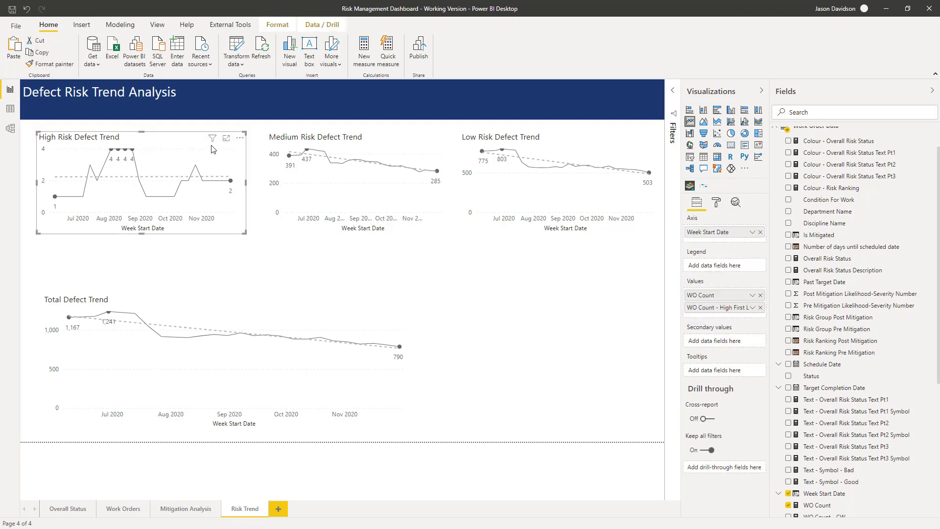
mouse_move(390, 295)
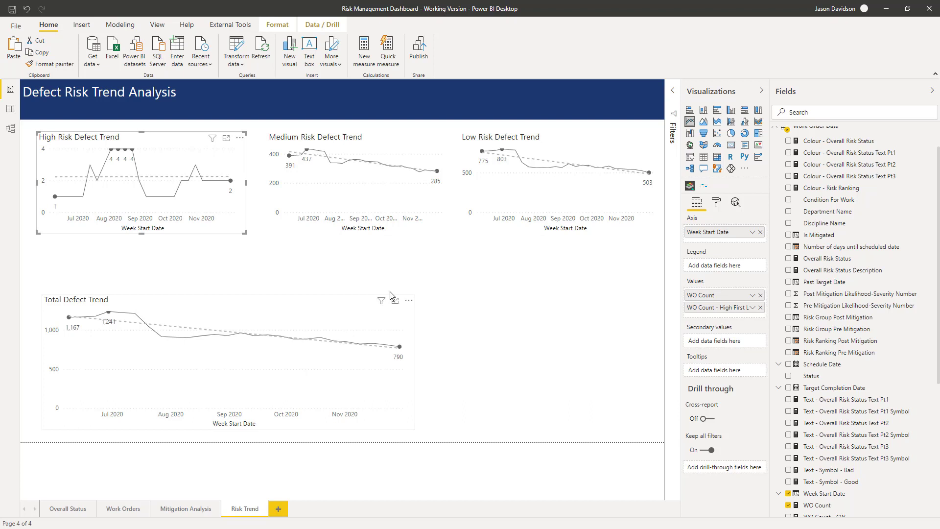
mouse_move(361, 293)
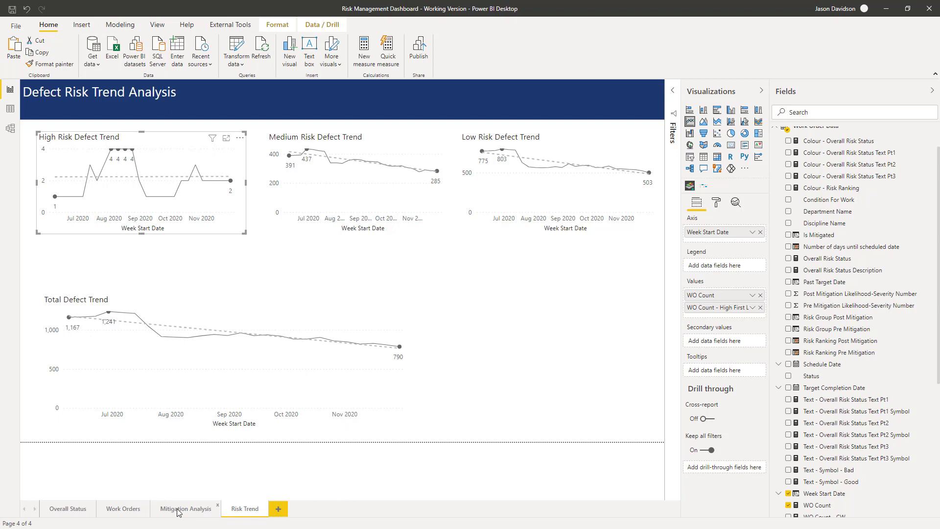
click(189, 509)
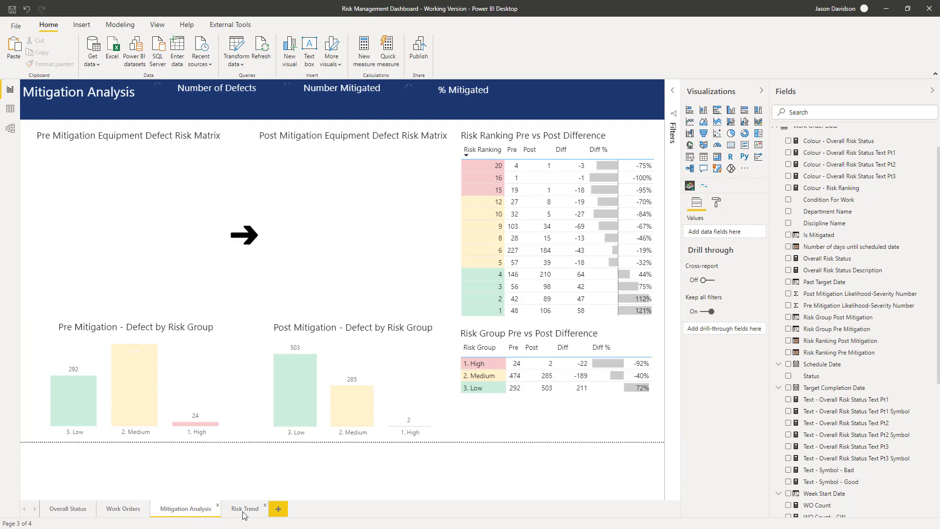
click(245, 509)
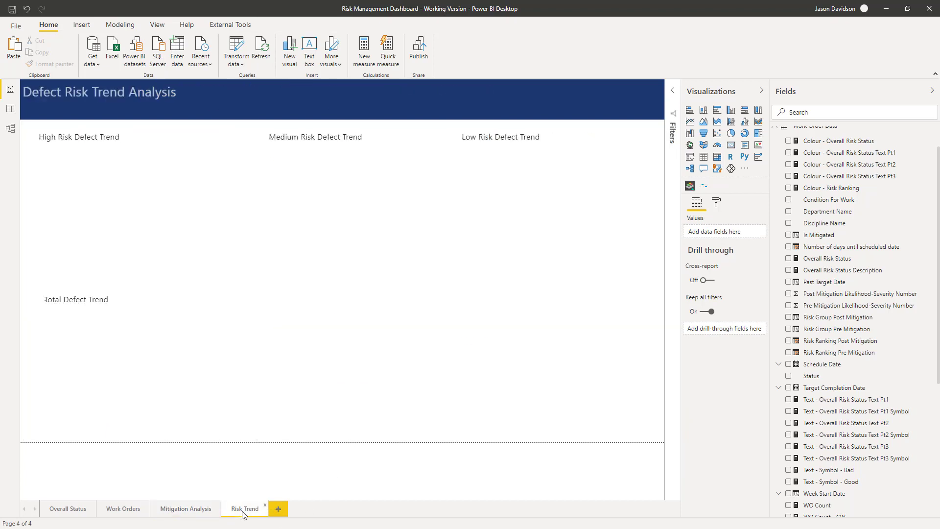
click(141, 180)
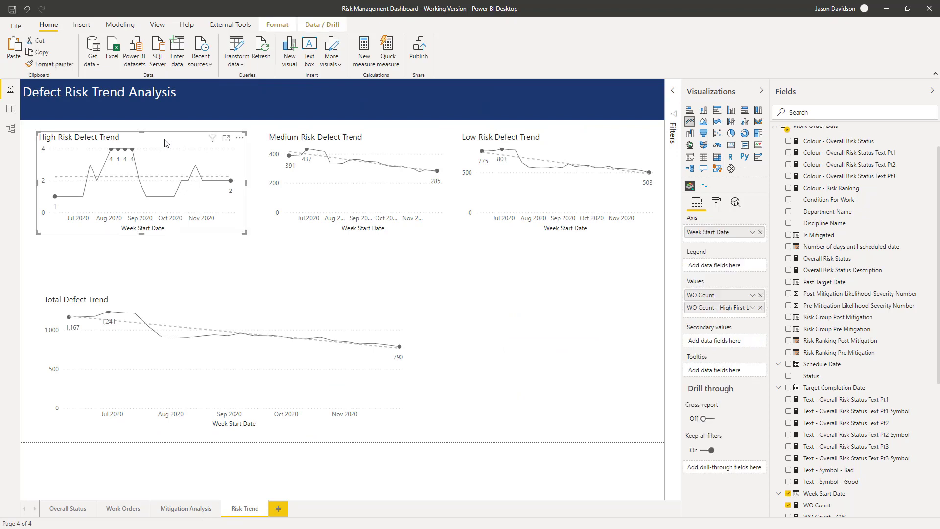
mouse_move(711, 214)
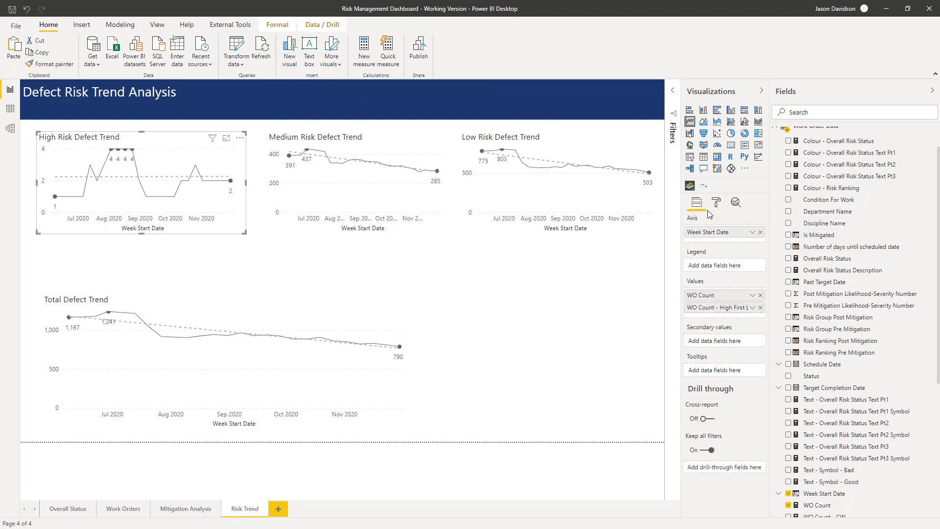
Turn on the High Risk chart's border with custom colour CCCCC
click(716, 202)
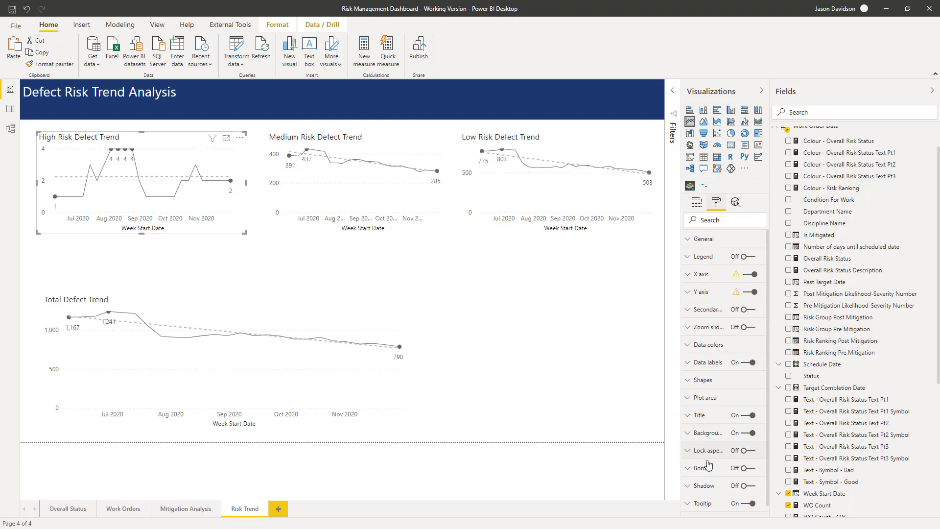
click(740, 468)
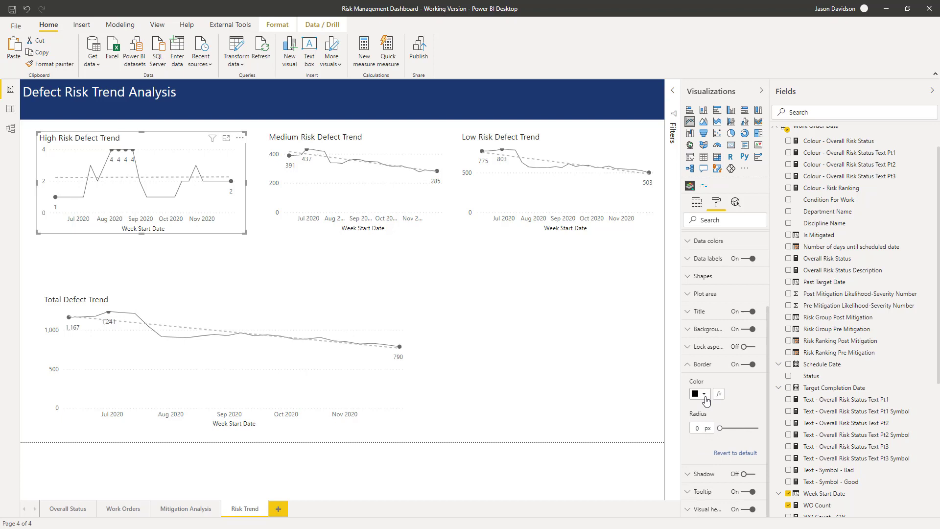
click(704, 393)
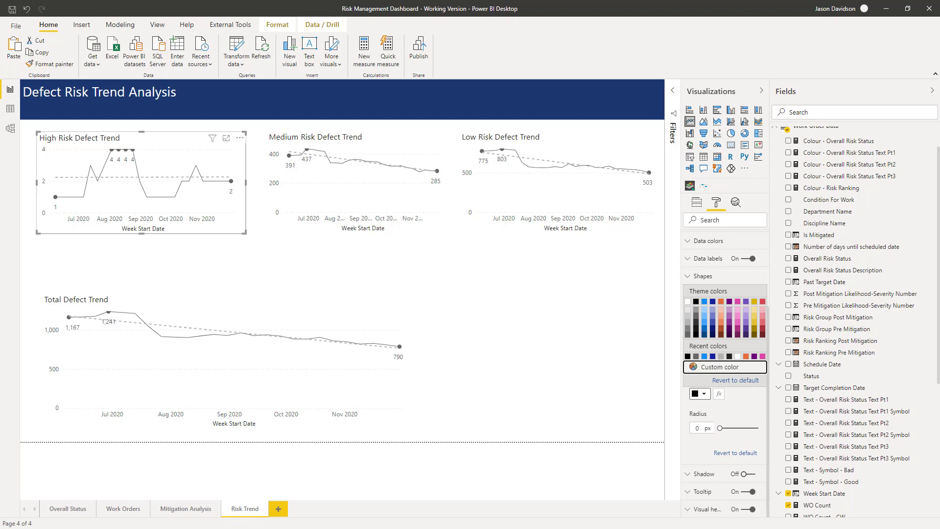
click(725, 367)
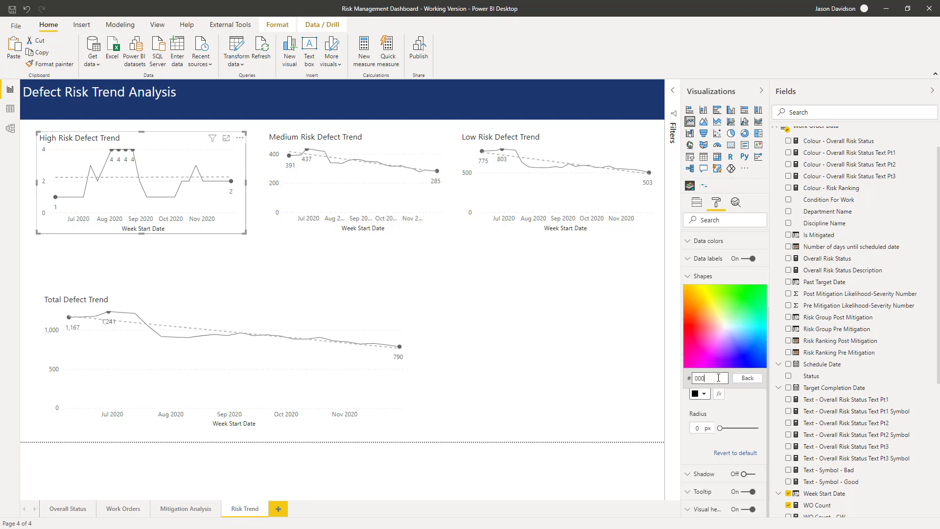
text(CCCCC)
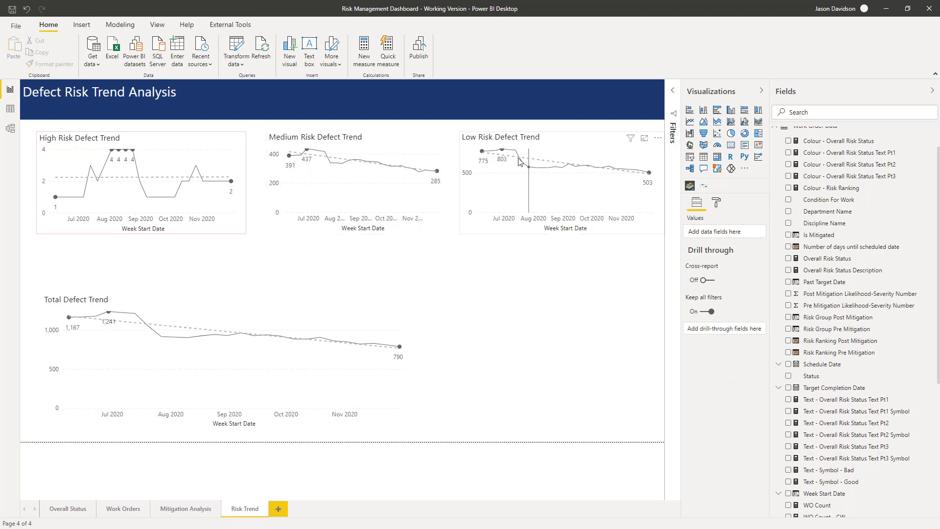
mouse_move(446, 205)
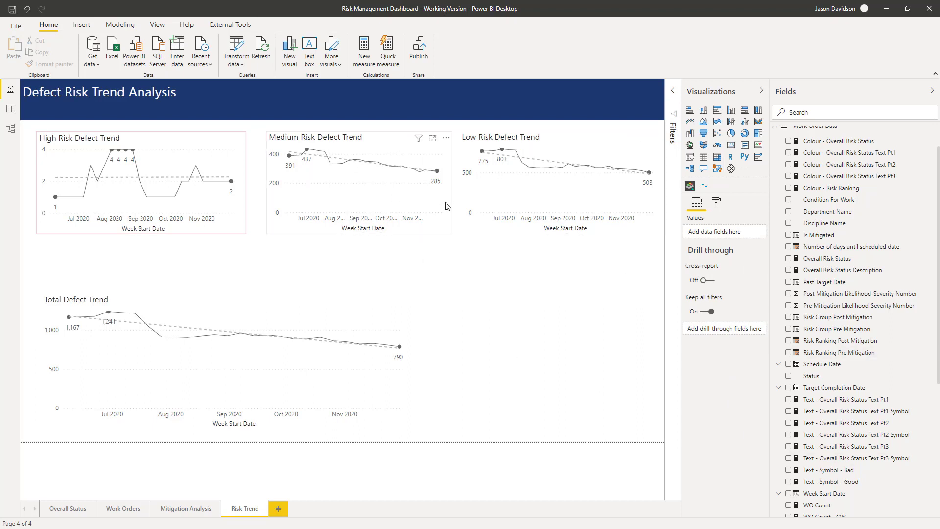
Move the High Risk chart into line, then select all three risk charts
click(138, 186)
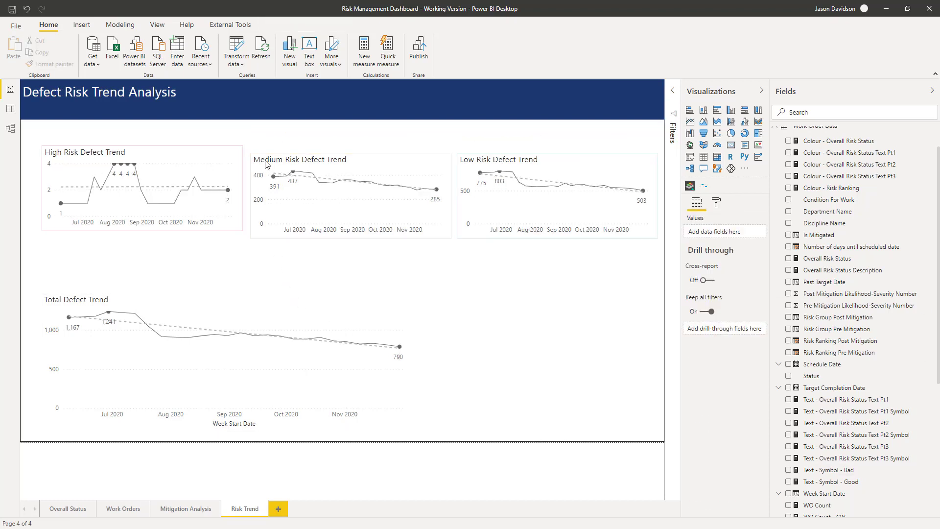
mouse_move(275, 149)
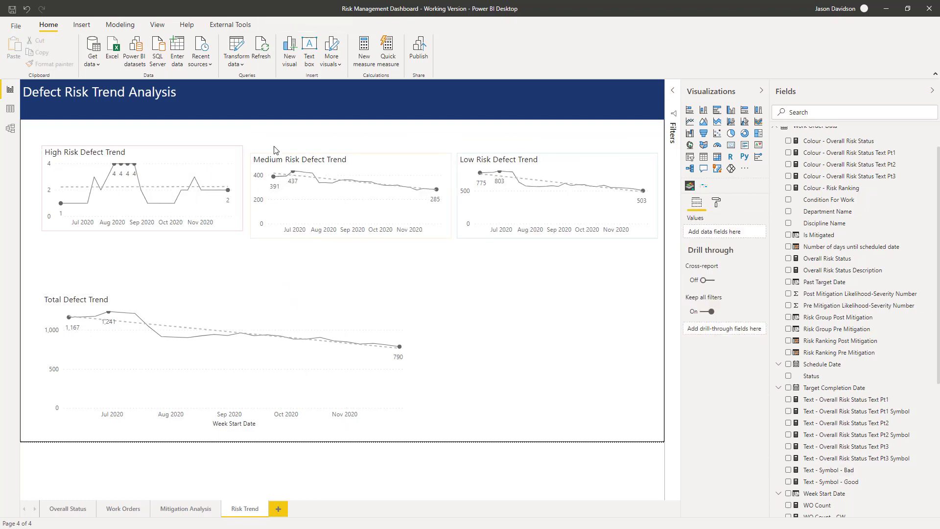
mouse_move(181, 153)
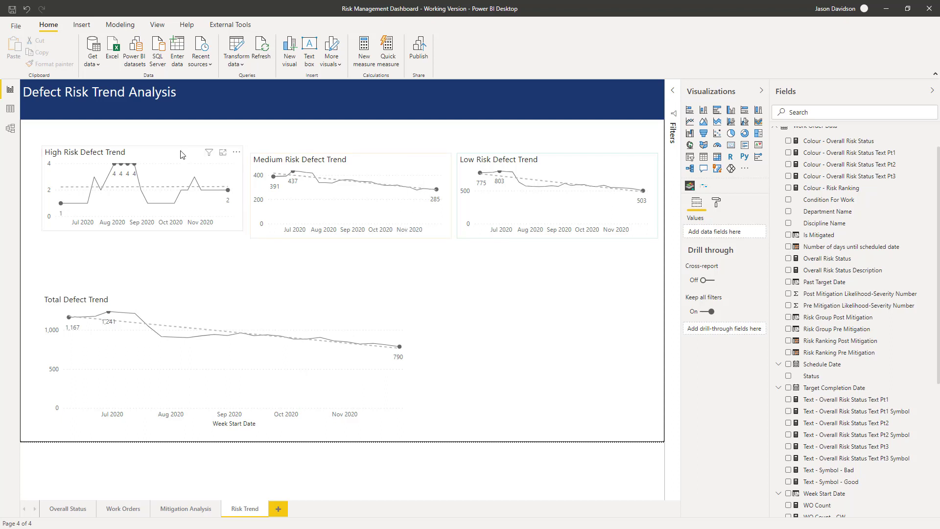
click(120, 198)
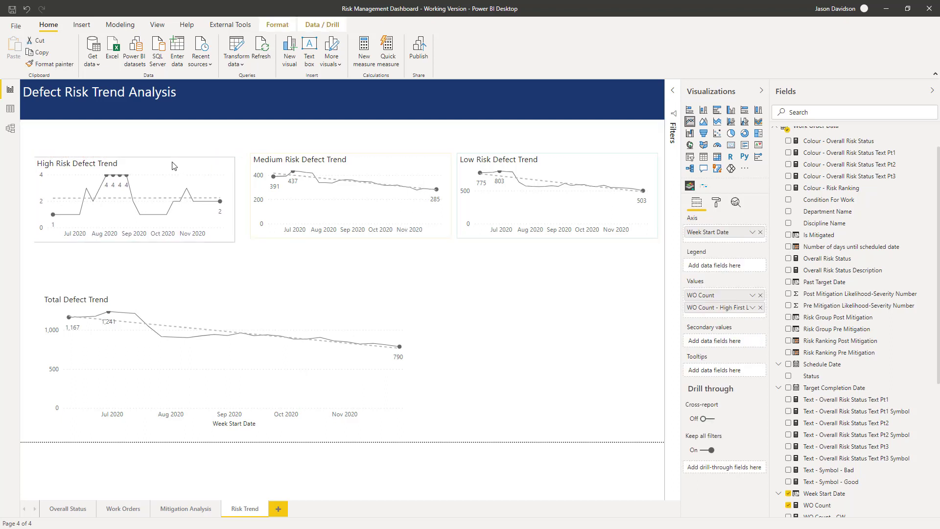
click(120, 197)
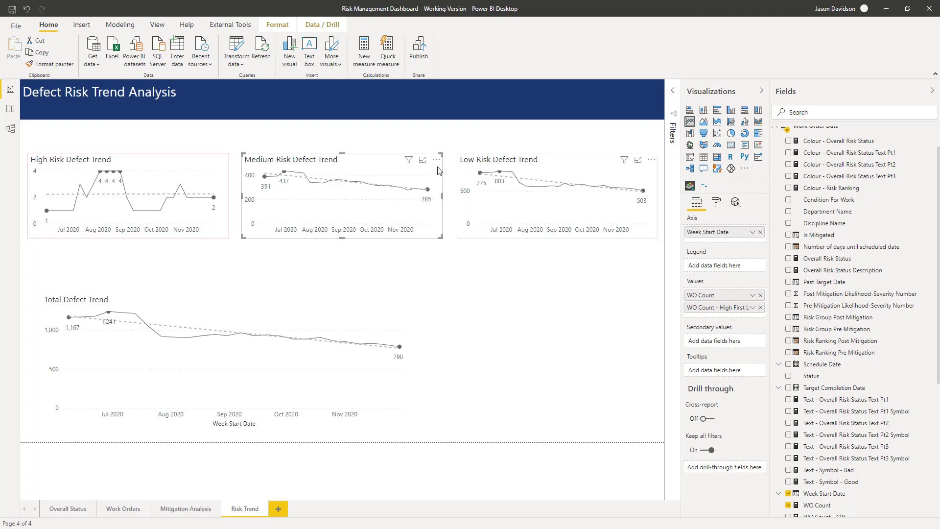
click(128, 195)
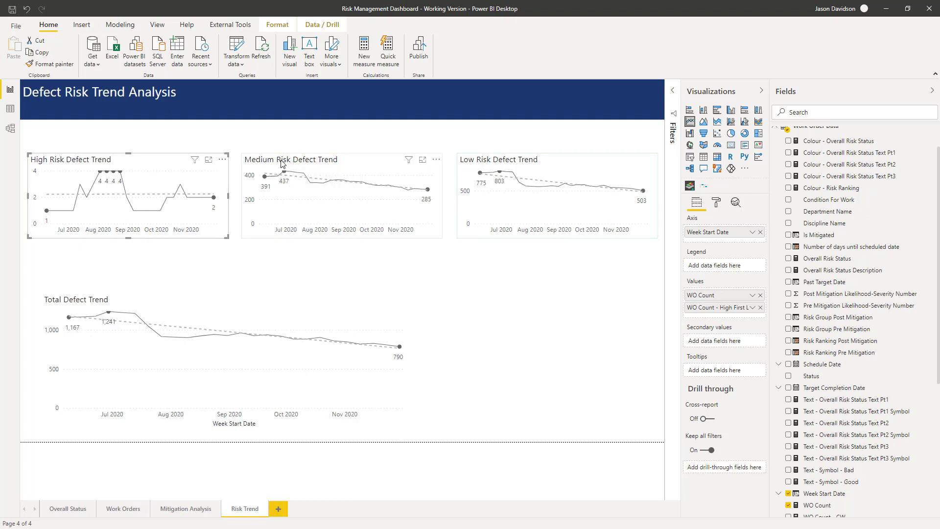
click(498, 174)
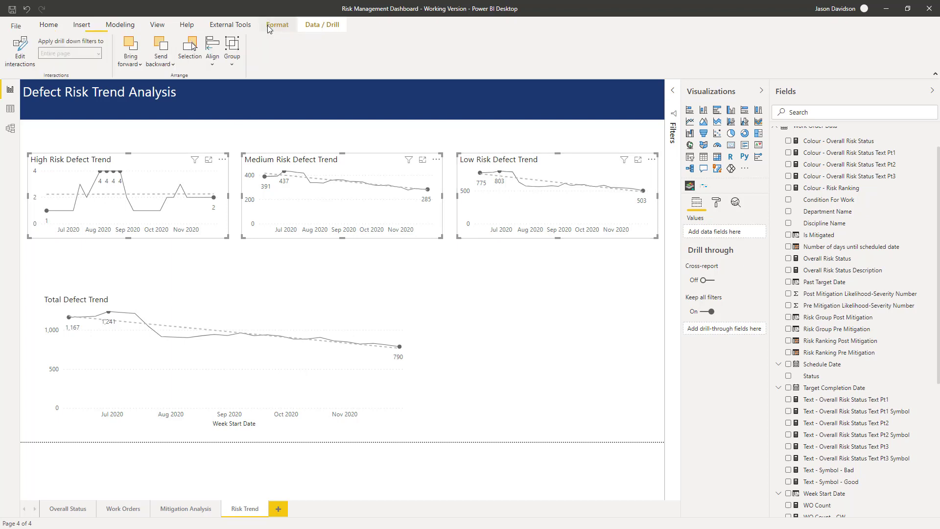
Distribute the three risk charts horizontally and open the High Risk chart's format settings
click(212, 49)
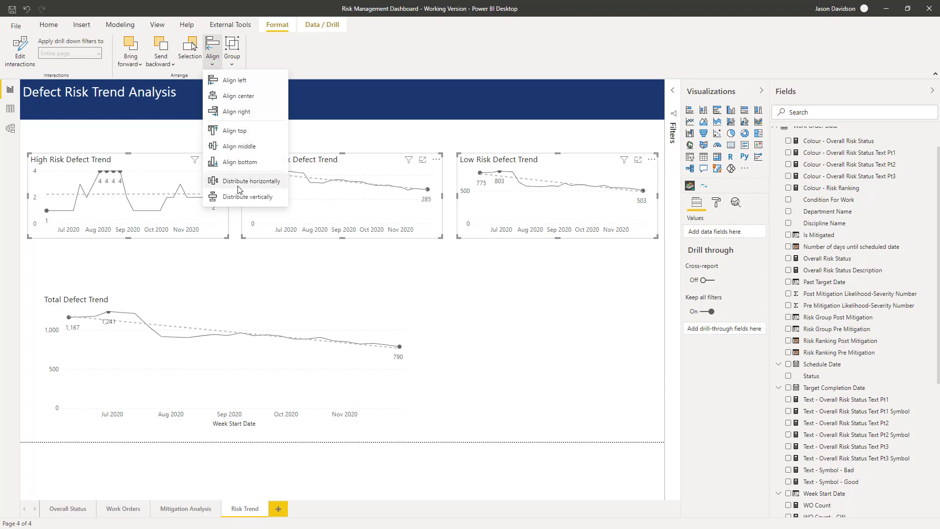
click(249, 181)
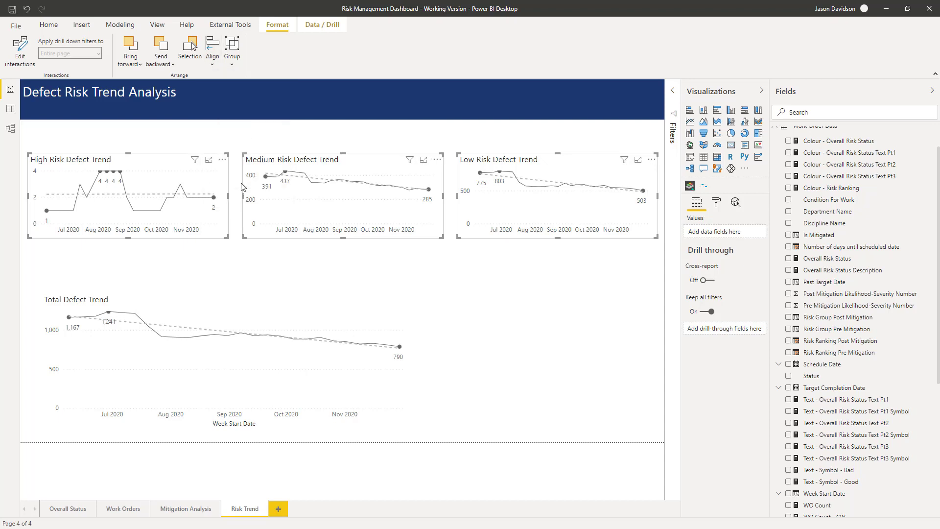
mouse_move(216, 271)
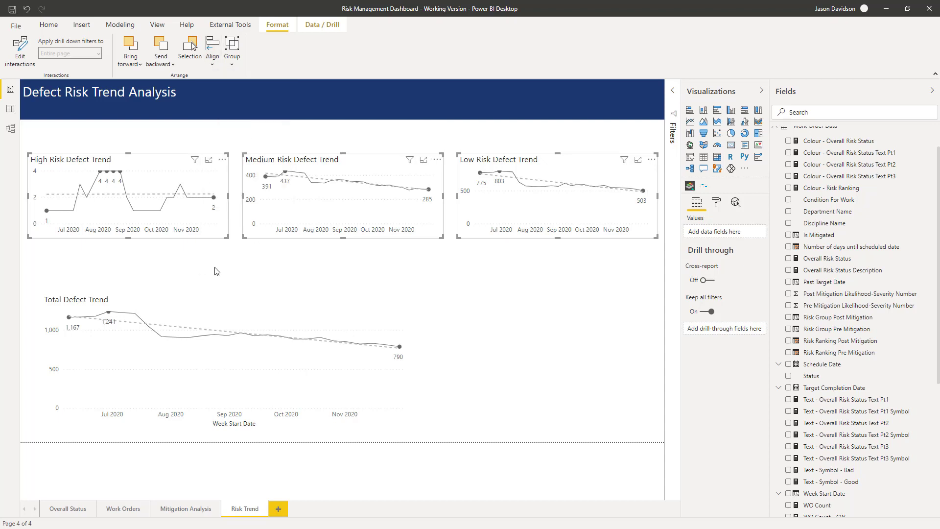
click(48, 25)
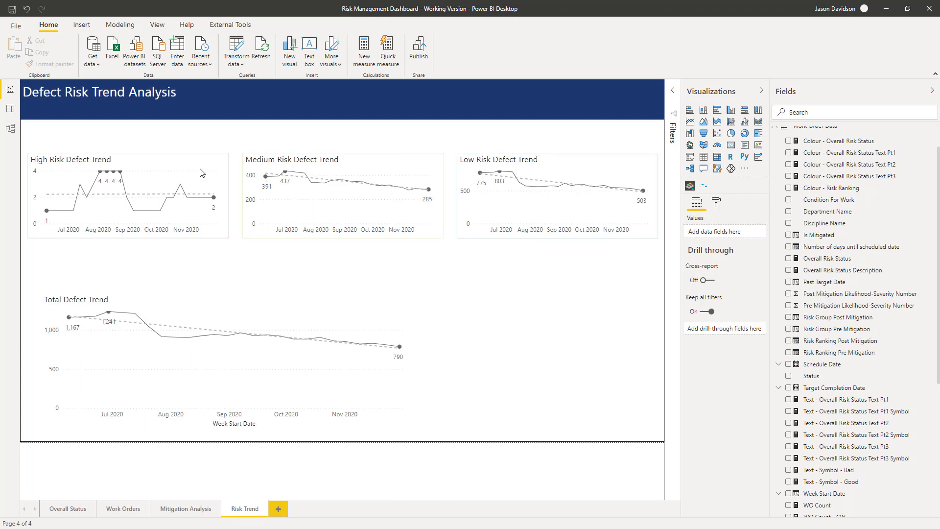
mouse_move(193, 164)
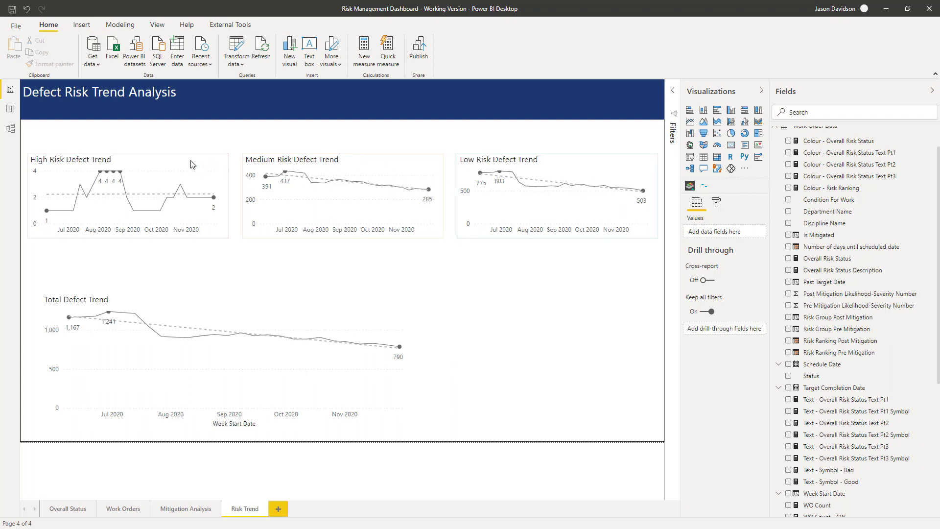
click(120, 192)
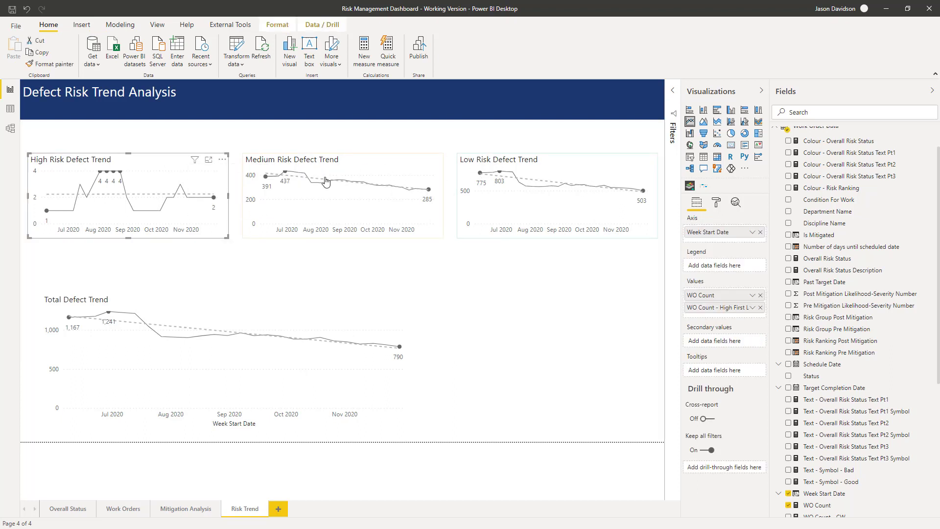
click(716, 202)
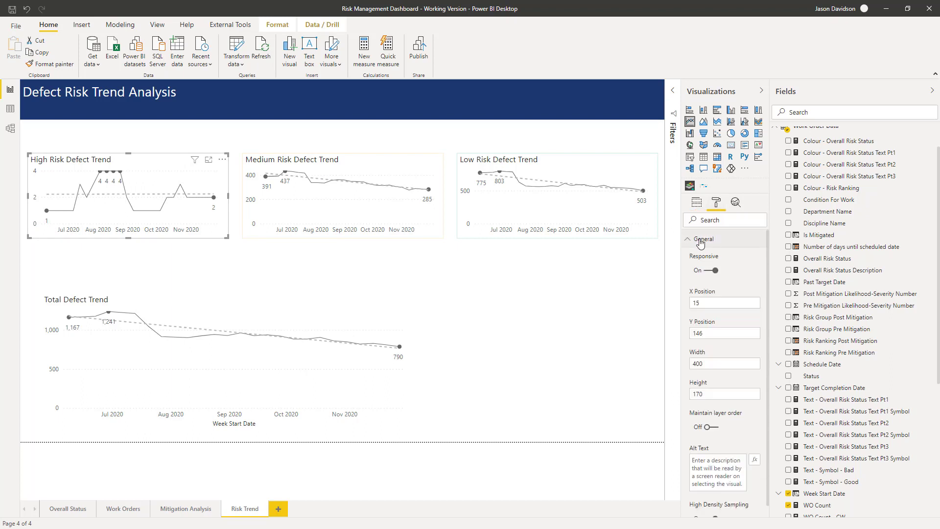